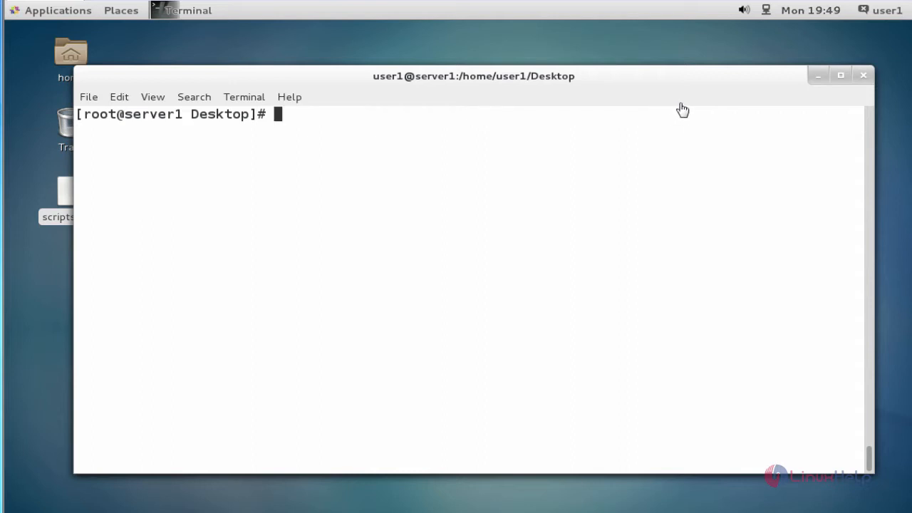
mouse_move(631, 147)
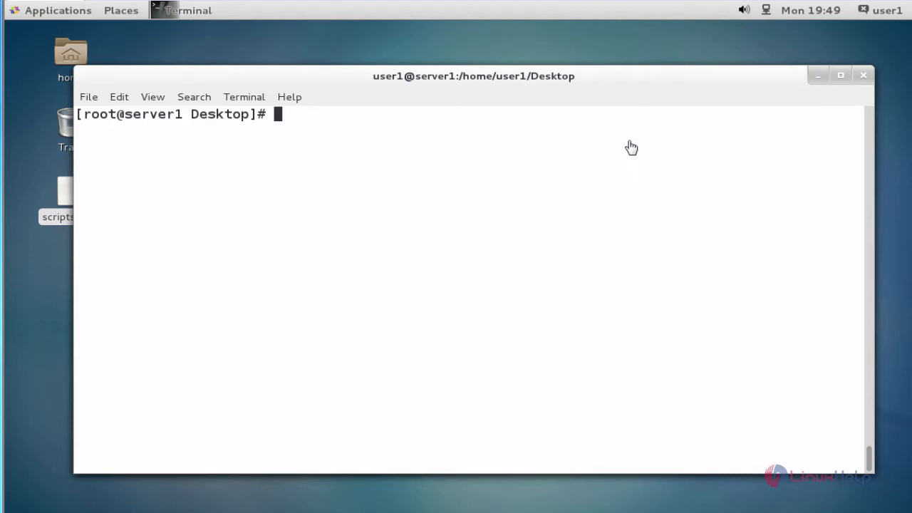
mouse_move(624, 146)
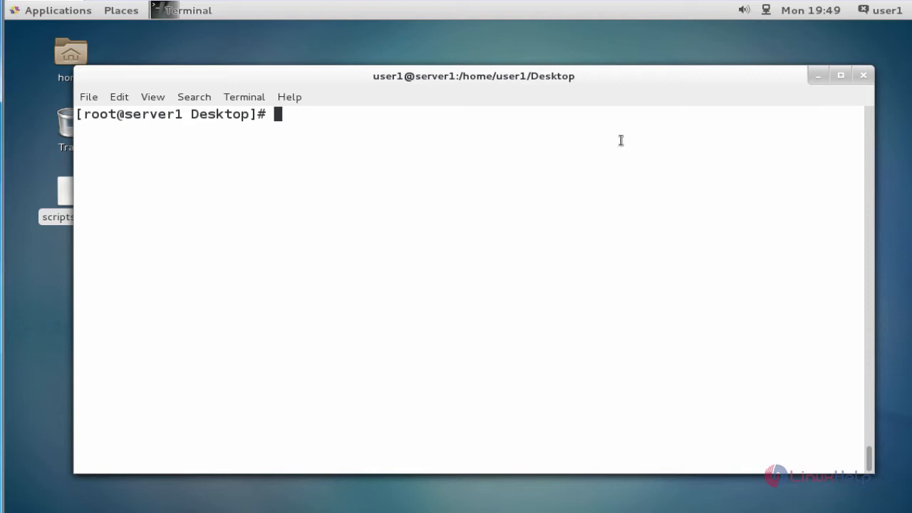
Install the mod_wsgi packages with 'yum install mod_wsgi* -y'.
type("yum i")
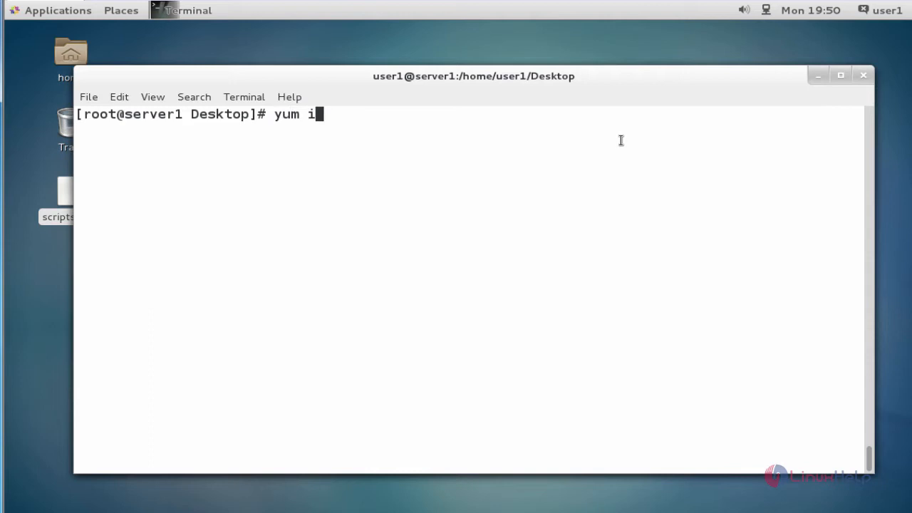
type("nstall")
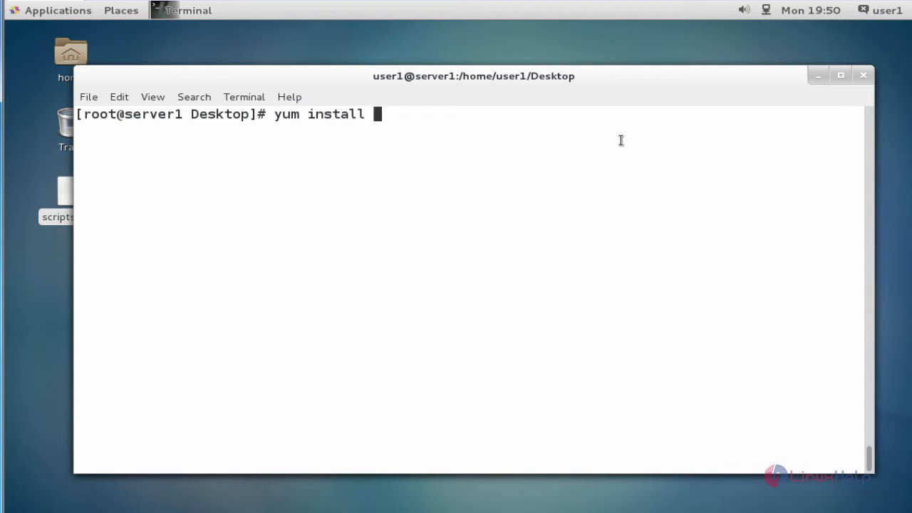
type("mod")
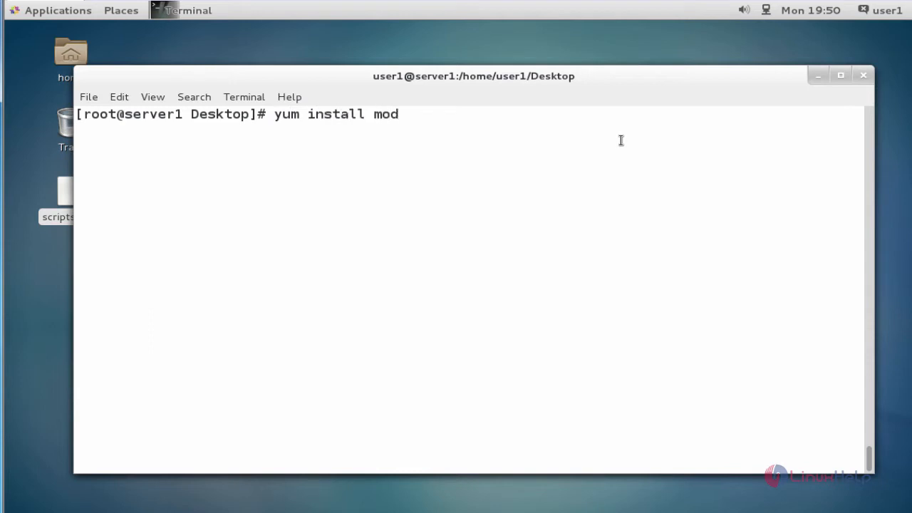
type("_wsgi")
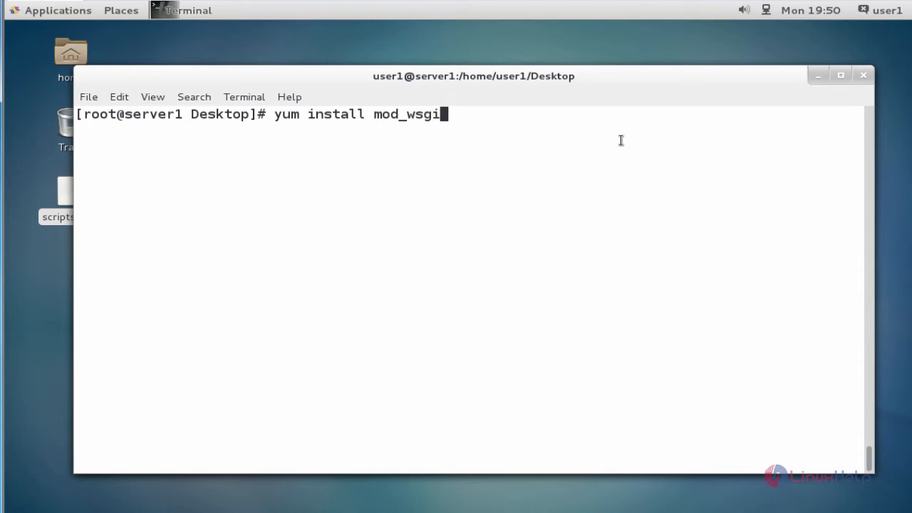
type("* -y")
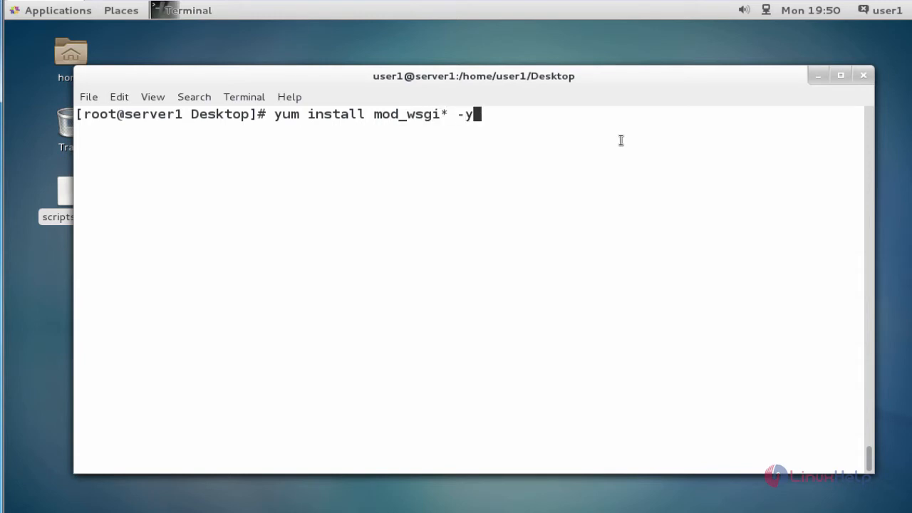
key("Return")
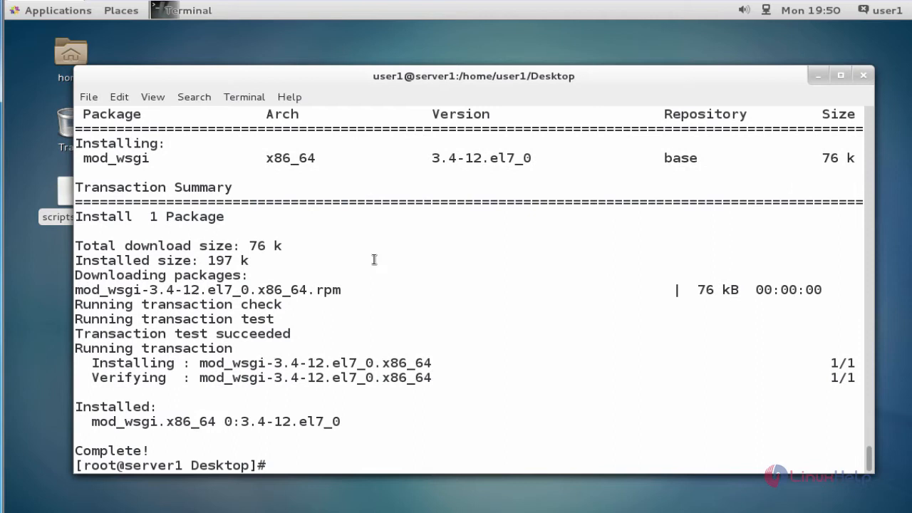
mouse_move(486, 350)
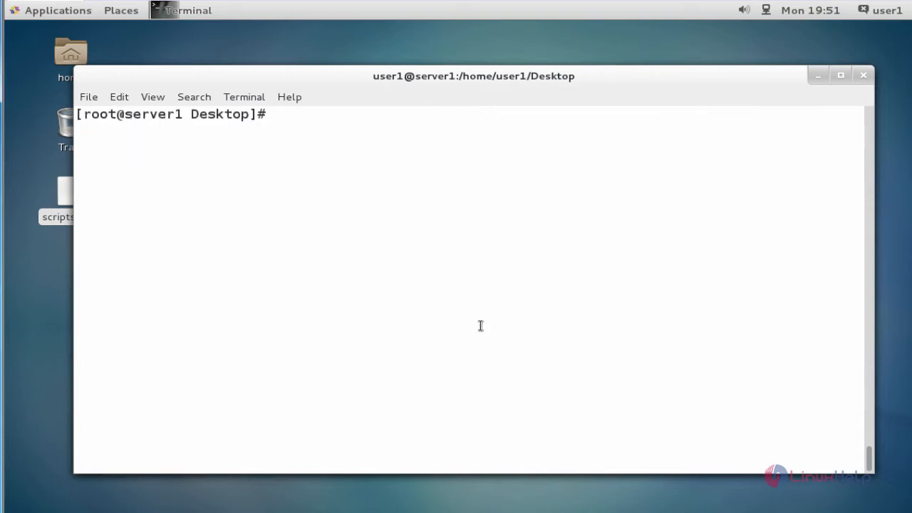
Create the /var/www/dynamic directory with mkdir, correcting an unwanted html path part.
type("mk")
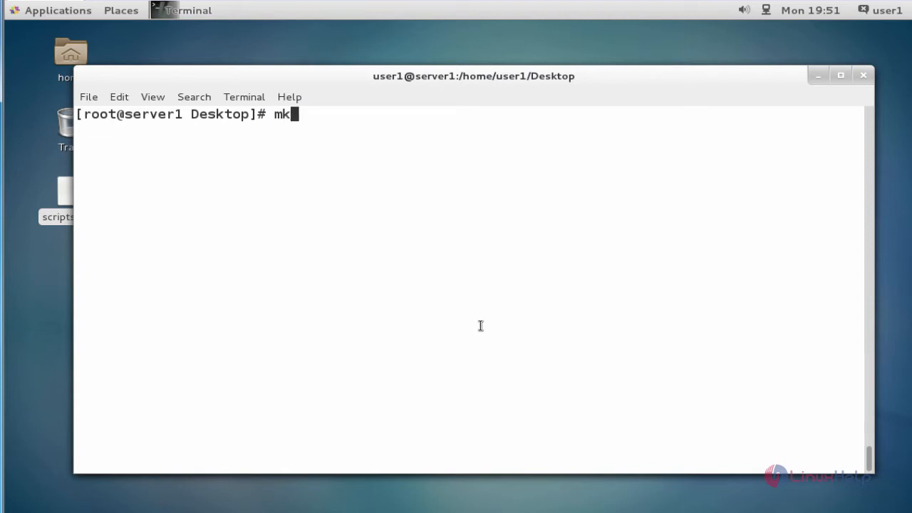
type("di")
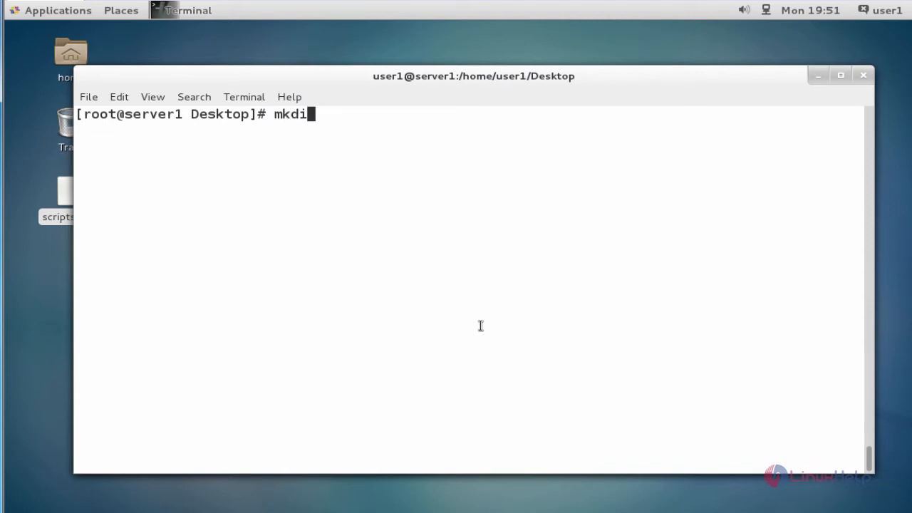
type("r /var/www/")
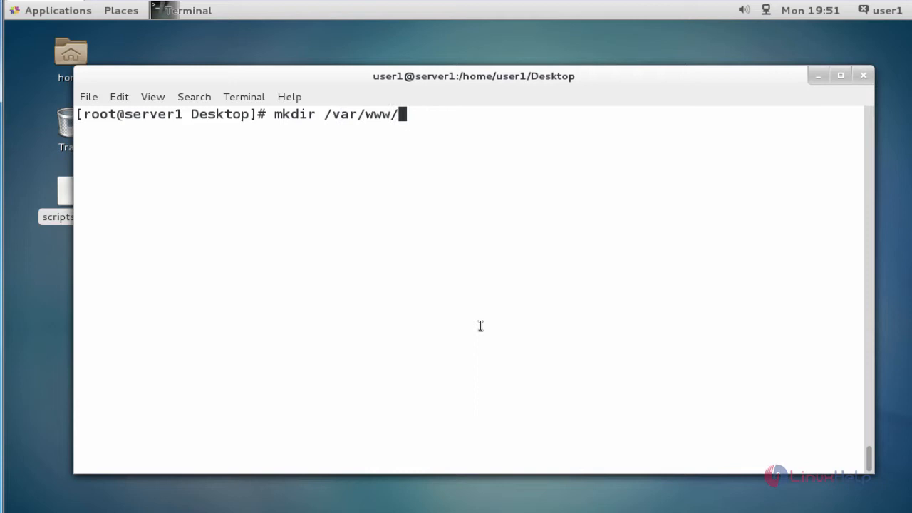
type("html/")
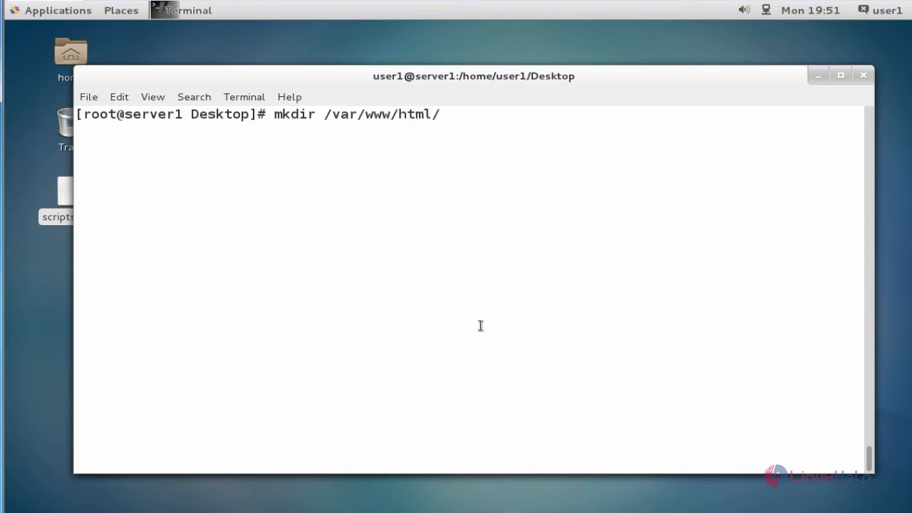
key("BackSpace")
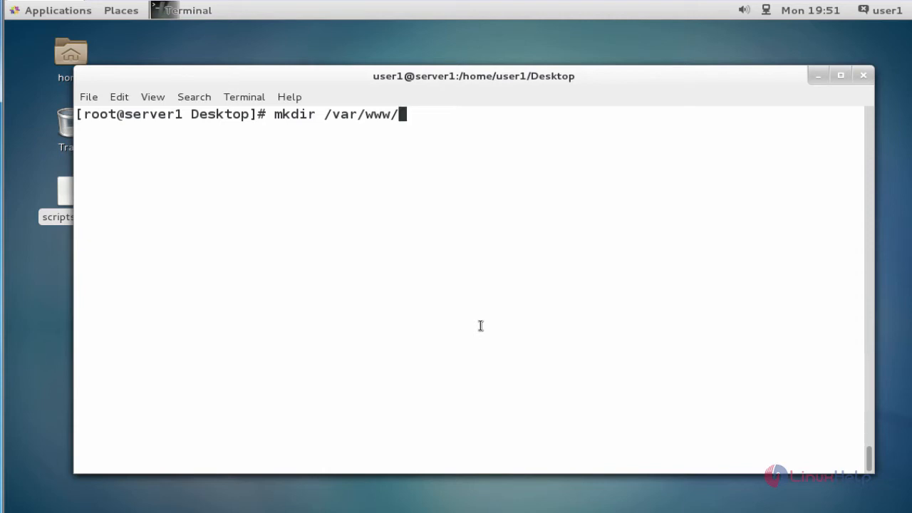
type("dyna")
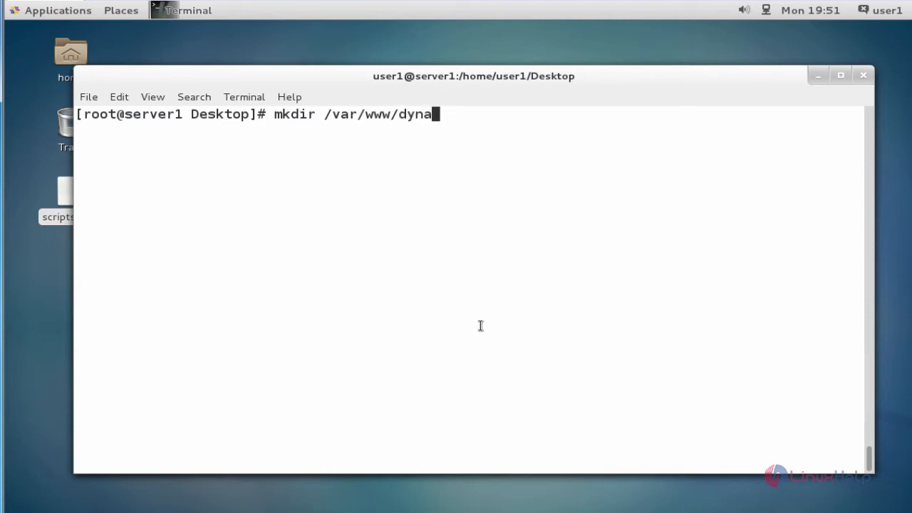
type("mic")
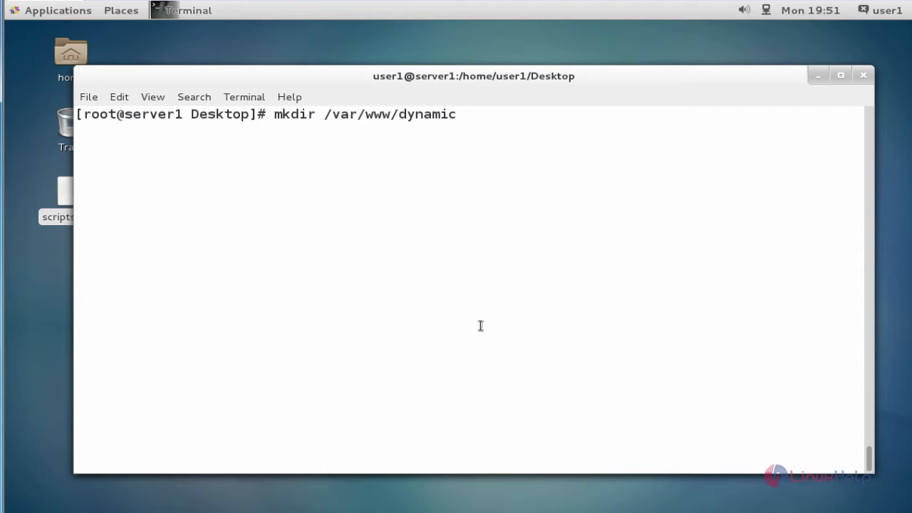
key("Return")
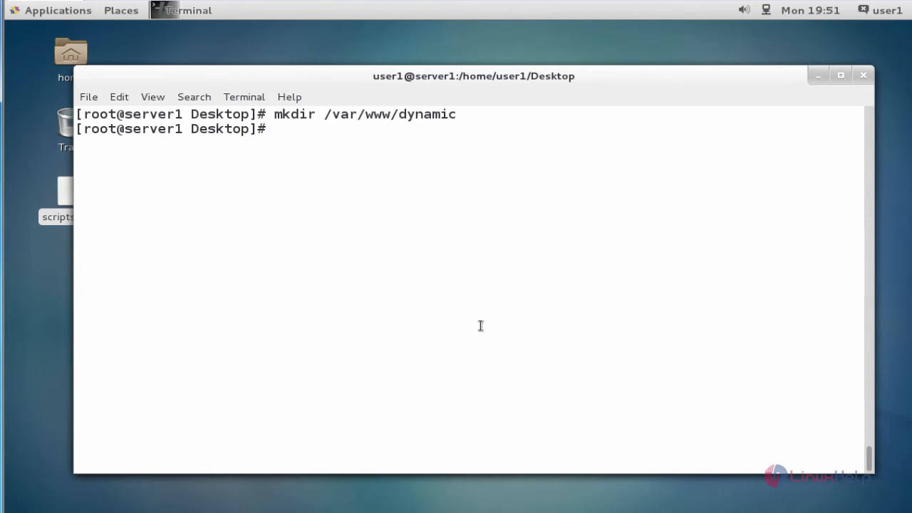
type("vim")
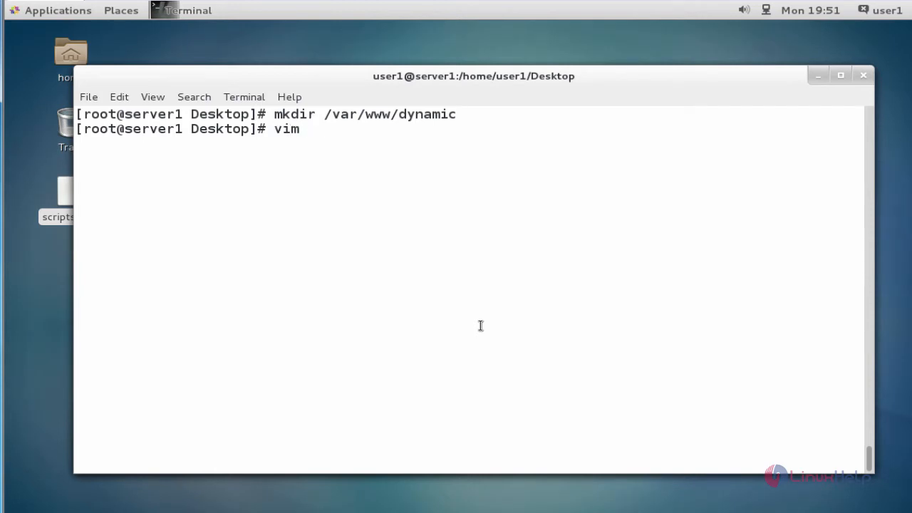
type("sc")
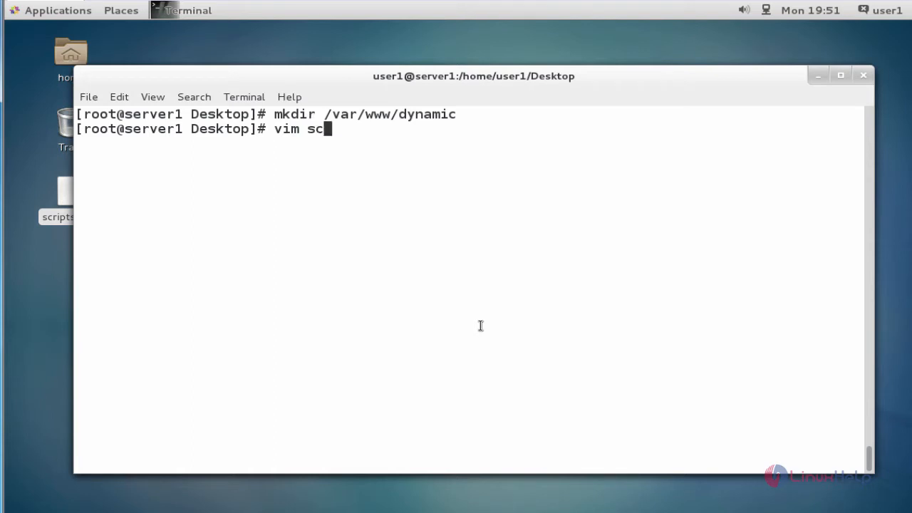
type("ripts.wsgi")
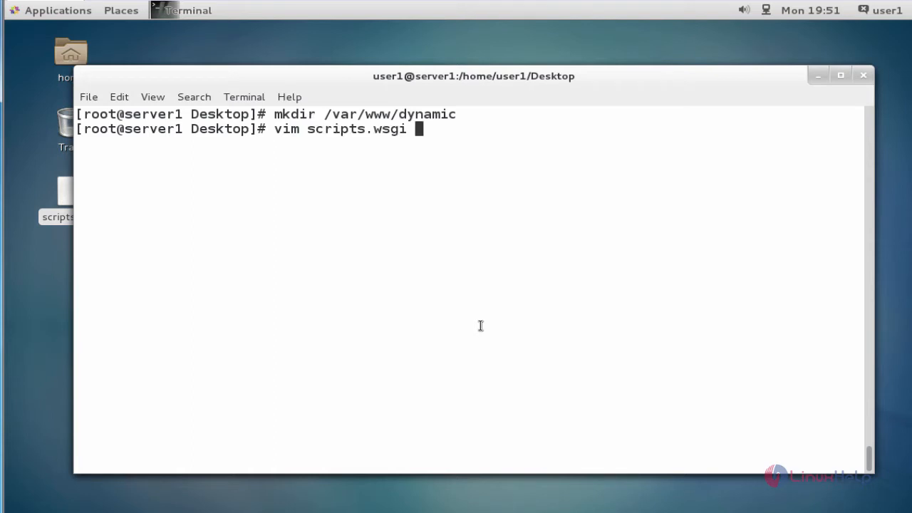
key("Return")
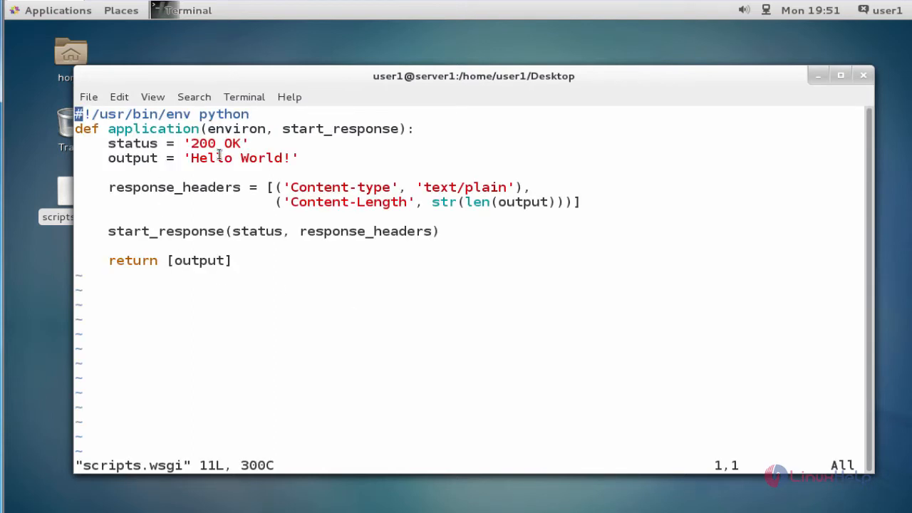
mouse_move(283, 255)
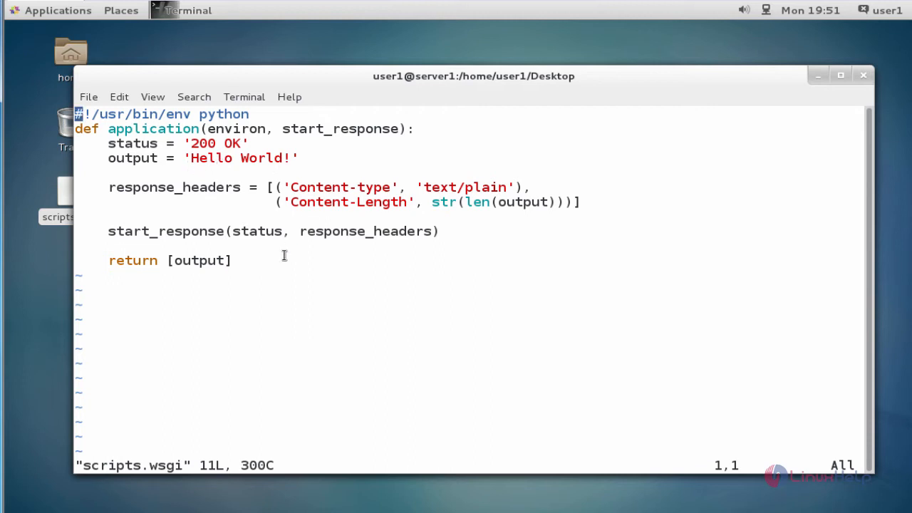
mouse_move(328, 337)
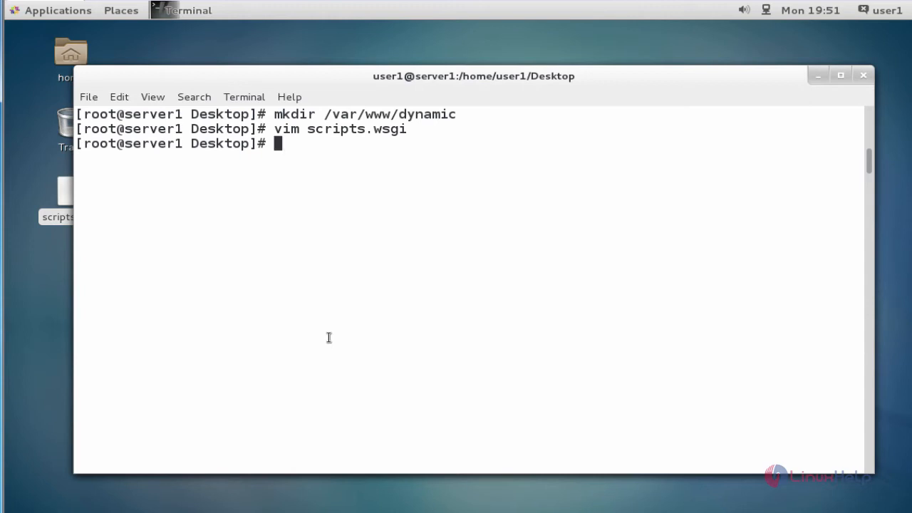
Move scripts.wsgi into /var/www/dynamic/ with mv, using Tab completion on the path.
type("mv")
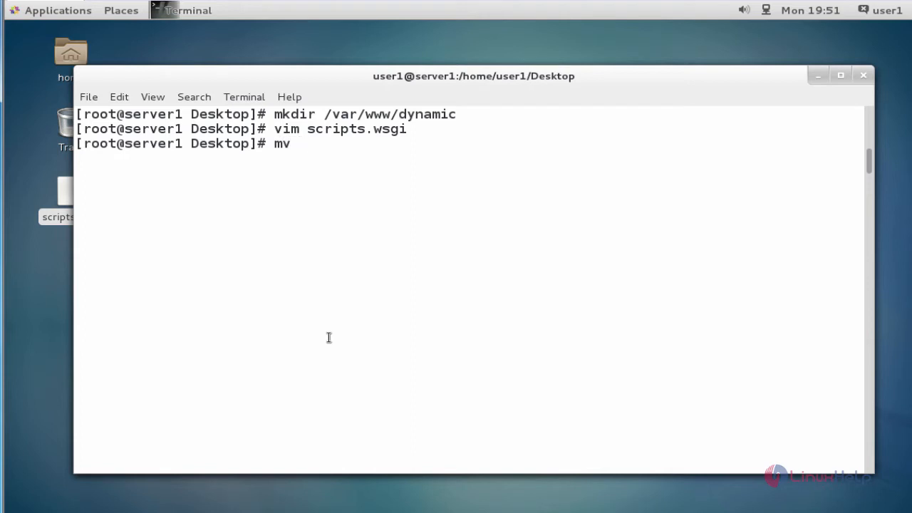
type("scripts.wsgi")
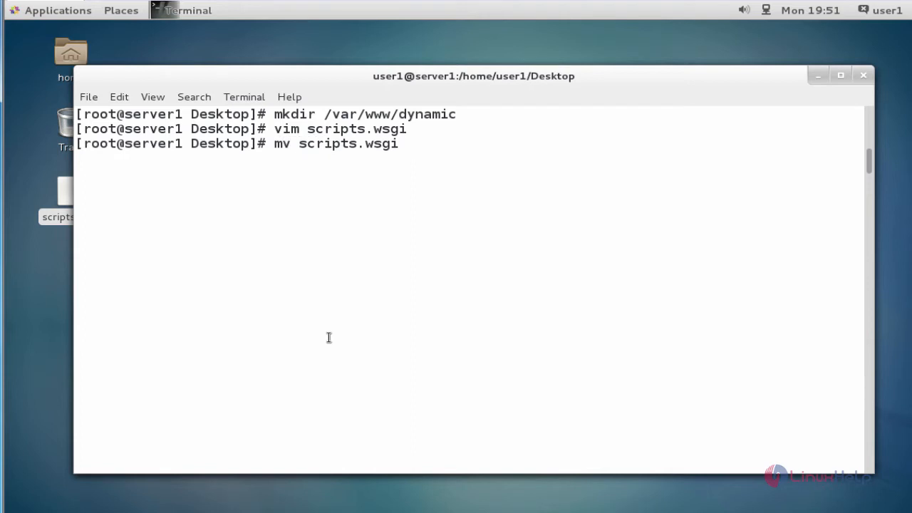
type("/var/")
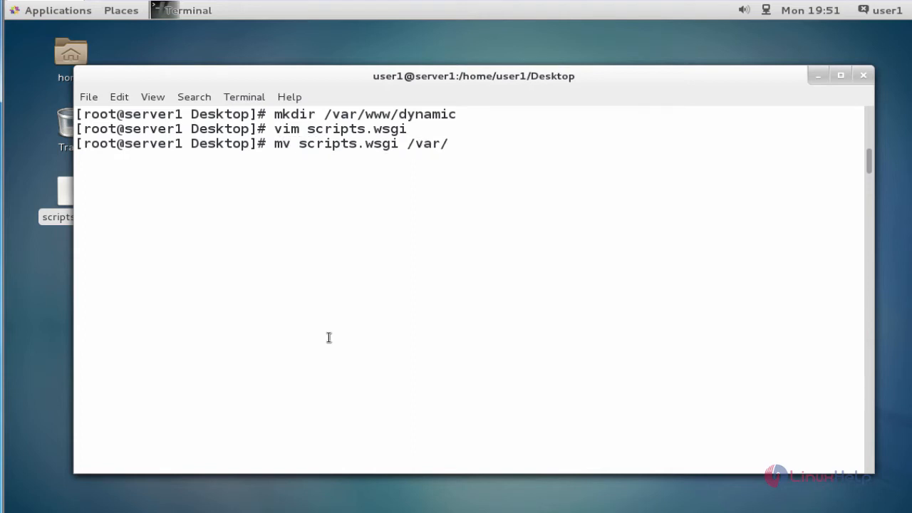
type("www/dy")
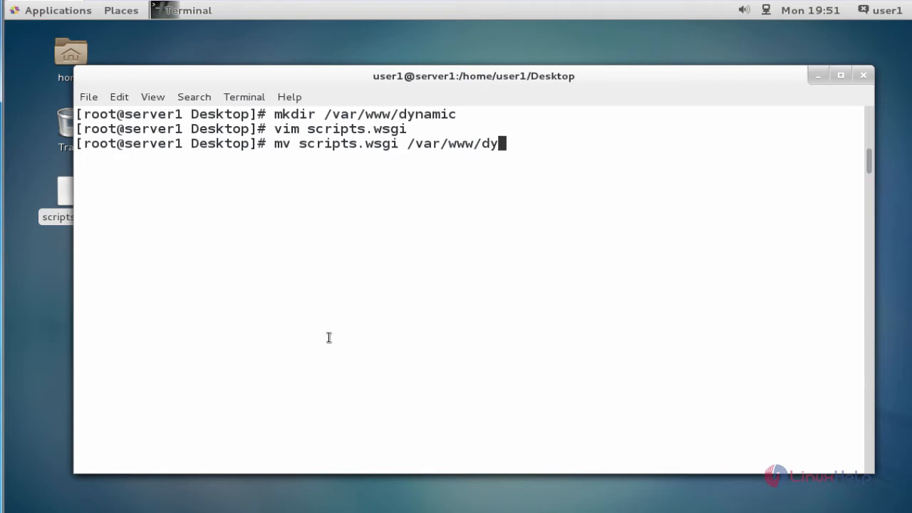
key("Return")
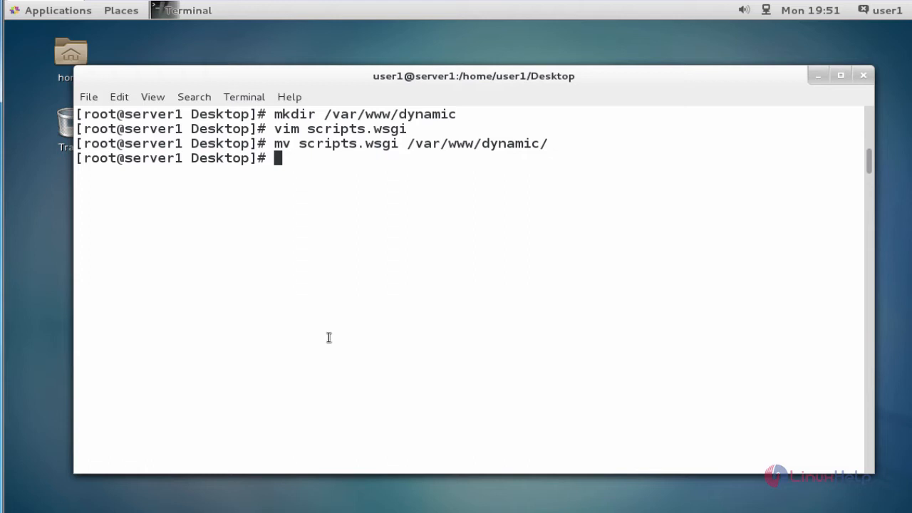
type("se")
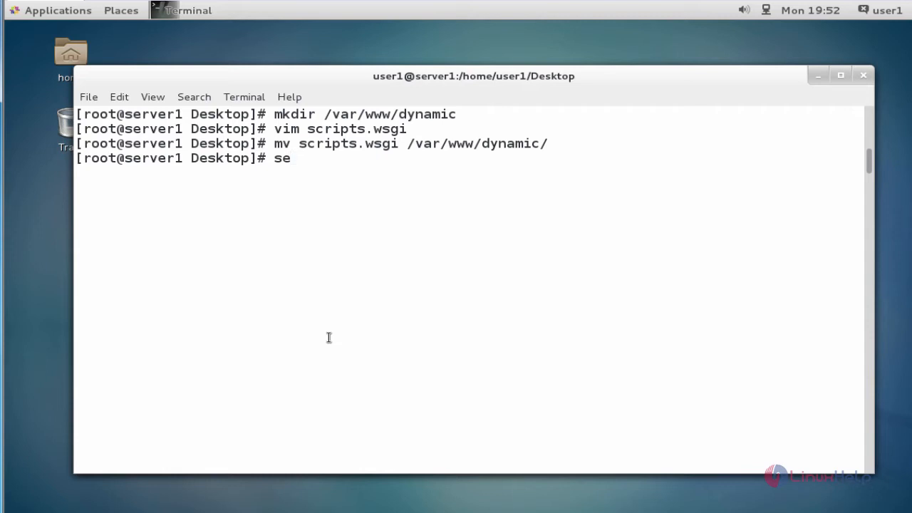
Compose 'semanage fcontext -a -t httpd_sys_script_exec_t' for the new SELinux rule.
type("ma")
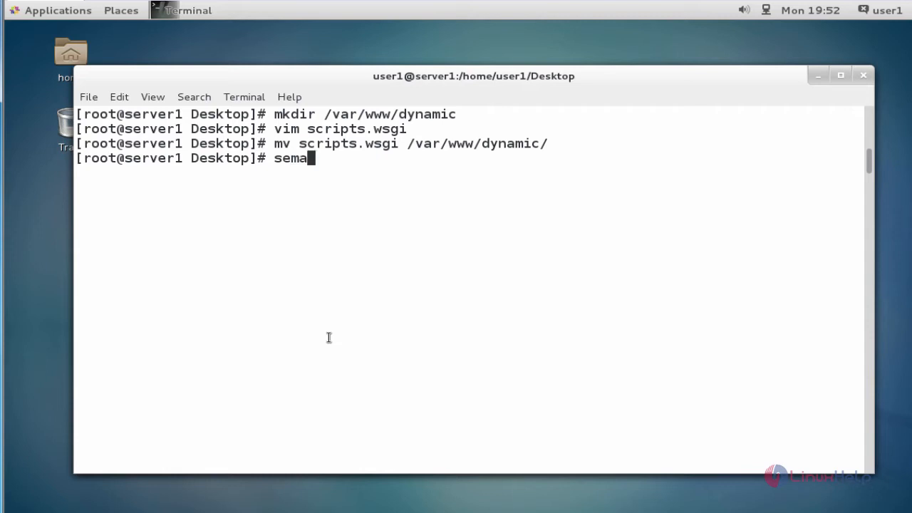
type("nage fcontext")
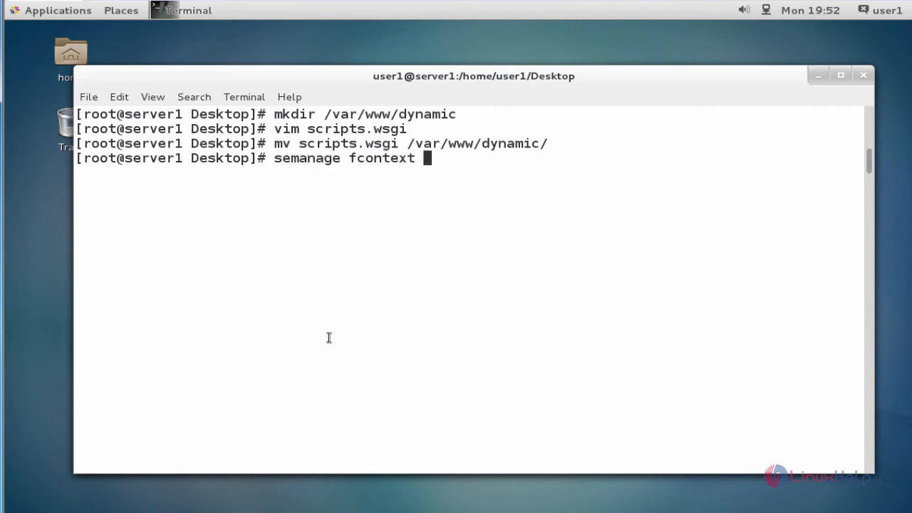
type("-a")
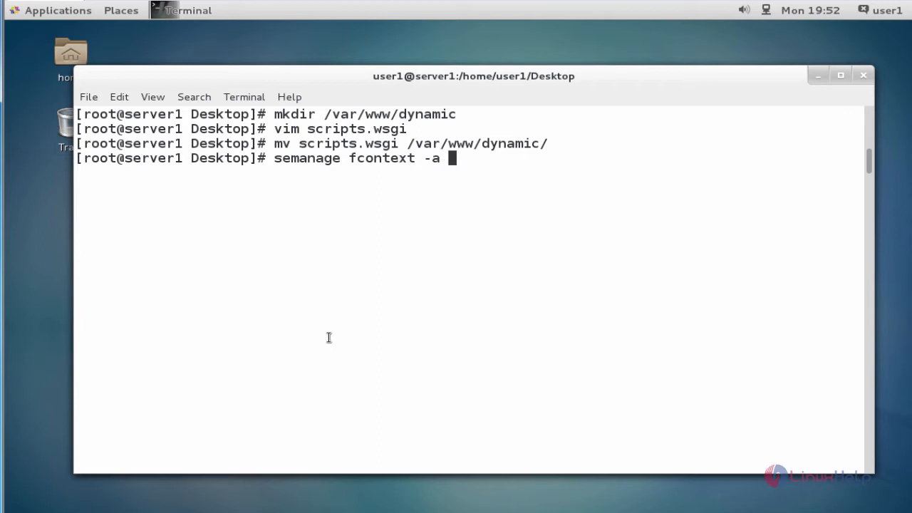
type("-t h")
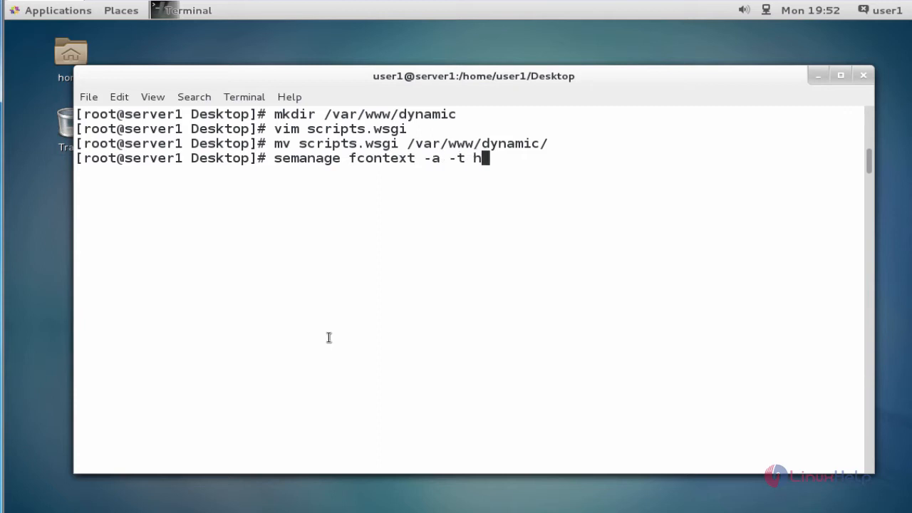
type("ttpd_")
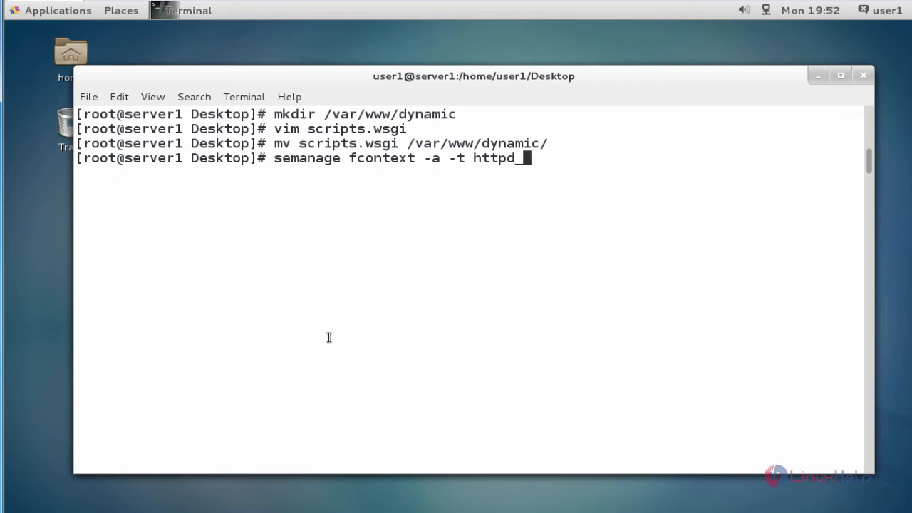
type("sys")
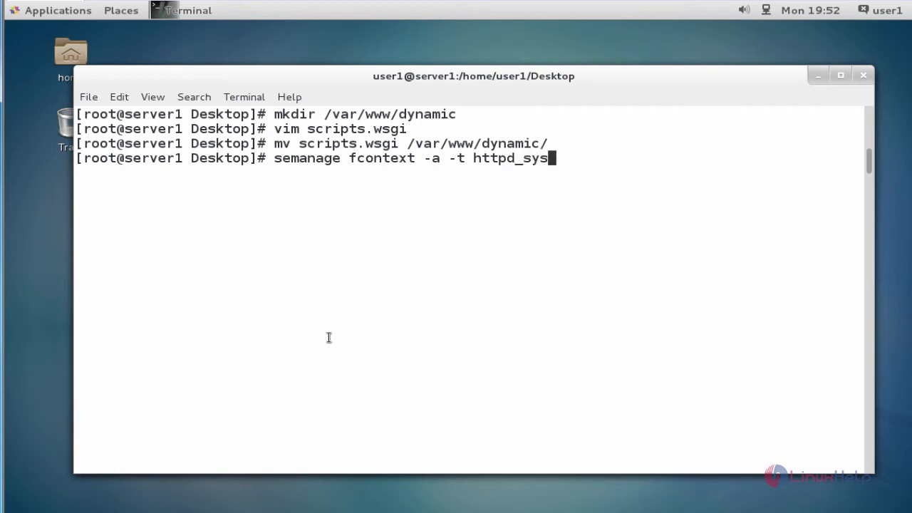
type("_")
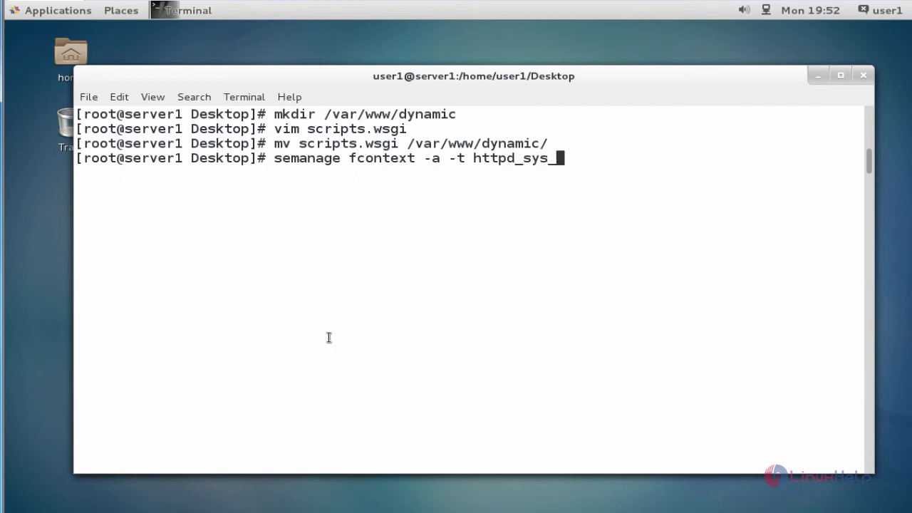
type("script")
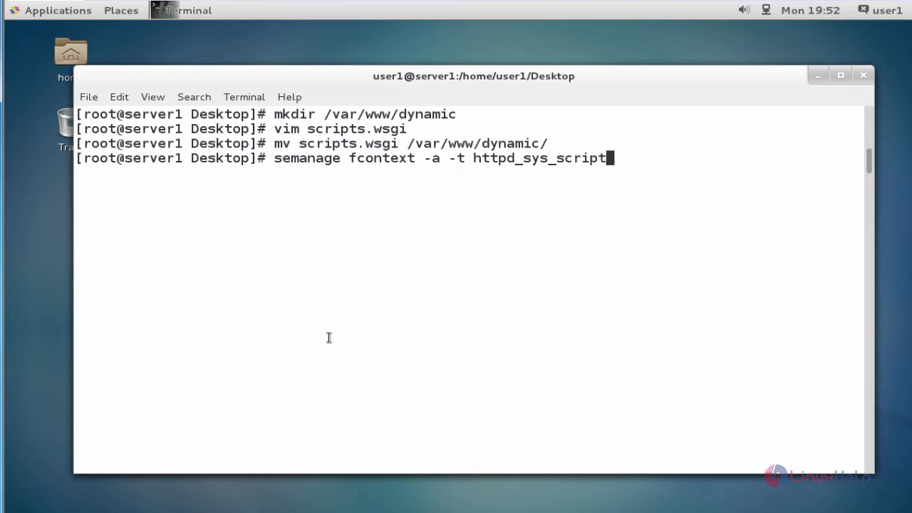
type("_exec")
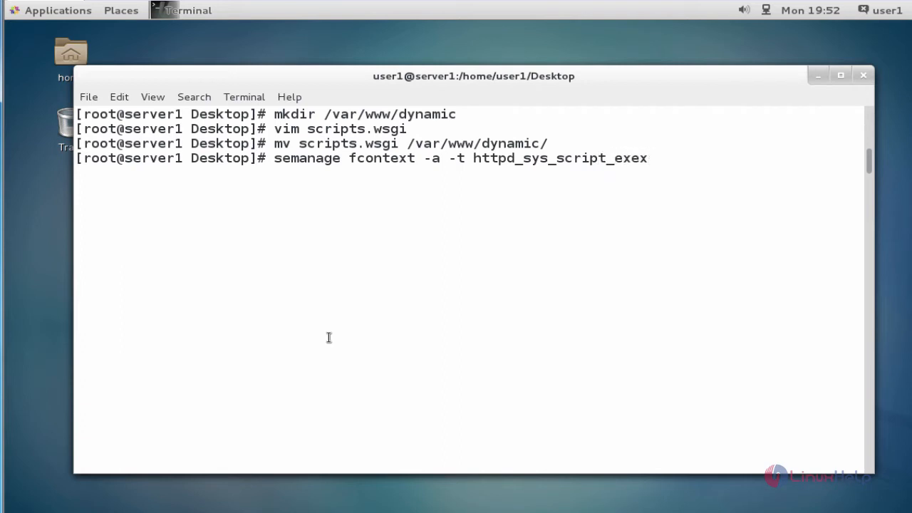
type("ec_t")
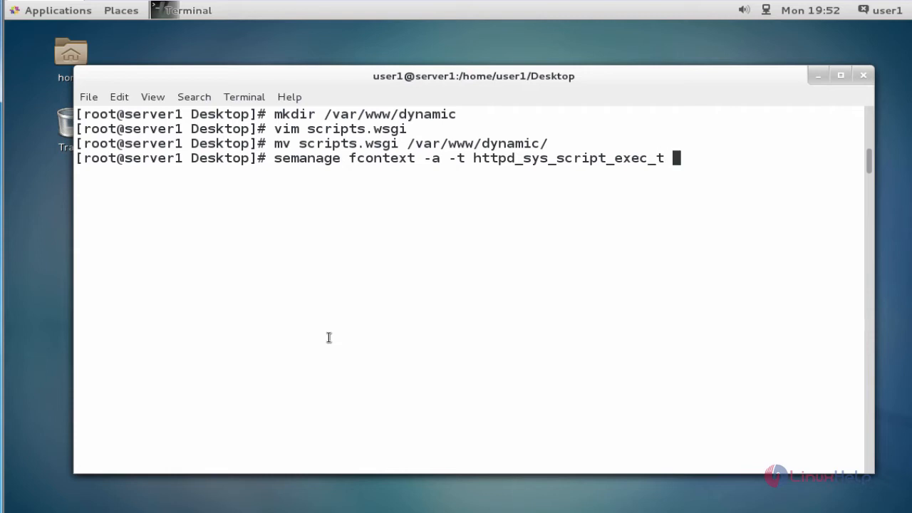
mouse_move(412, 145)
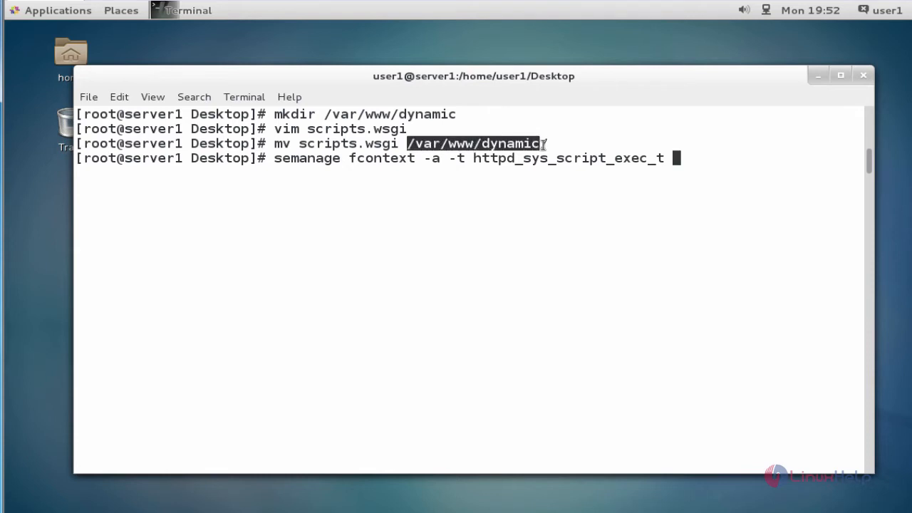
Add the target pattern '/var/www/dynamic(/.*)?' and register the script context rule.
right_click(545, 143)
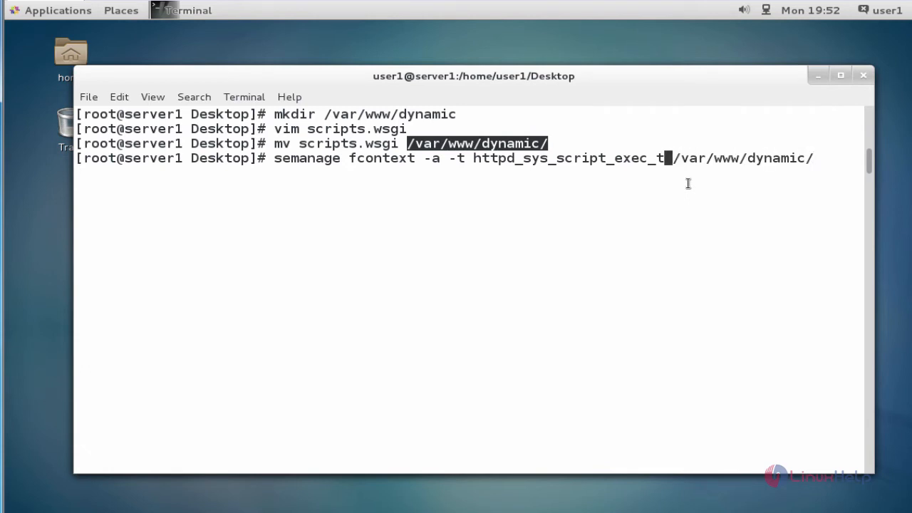
type("'/var/www/dynamic(/.*)?")
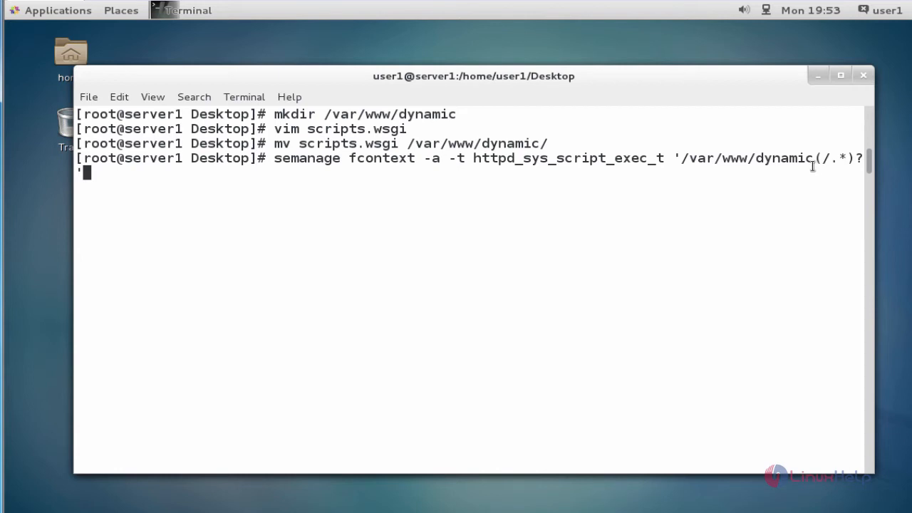
mouse_move(773, 166)
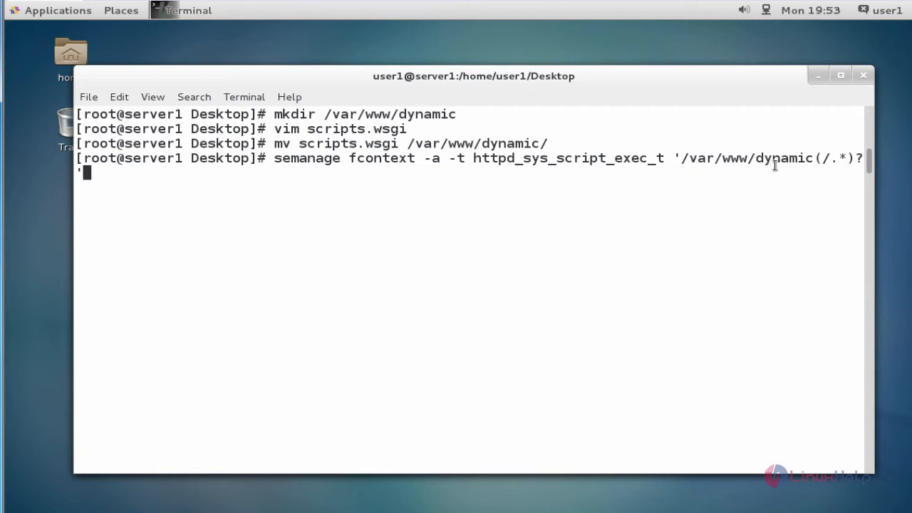
mouse_move(677, 184)
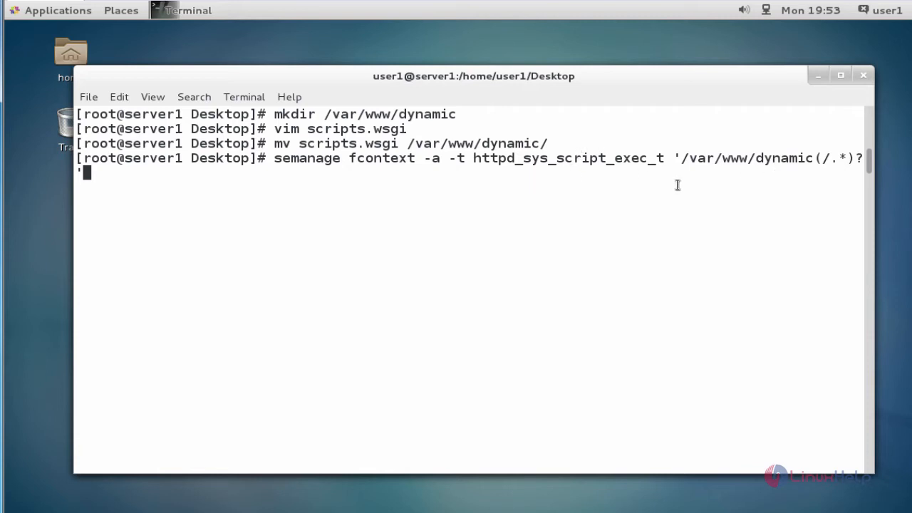
mouse_move(709, 201)
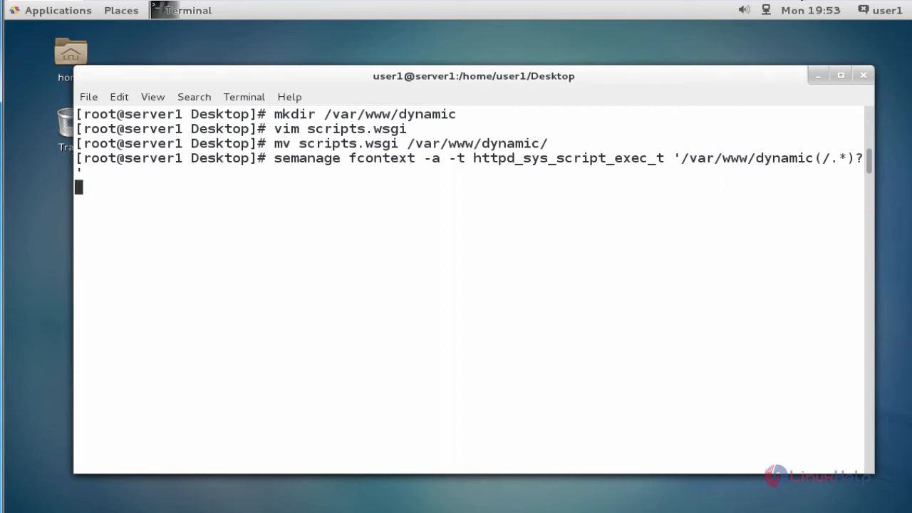
key("Return")
type("restorecon -Rv /var/www/dynamic/scripts.wsgi")
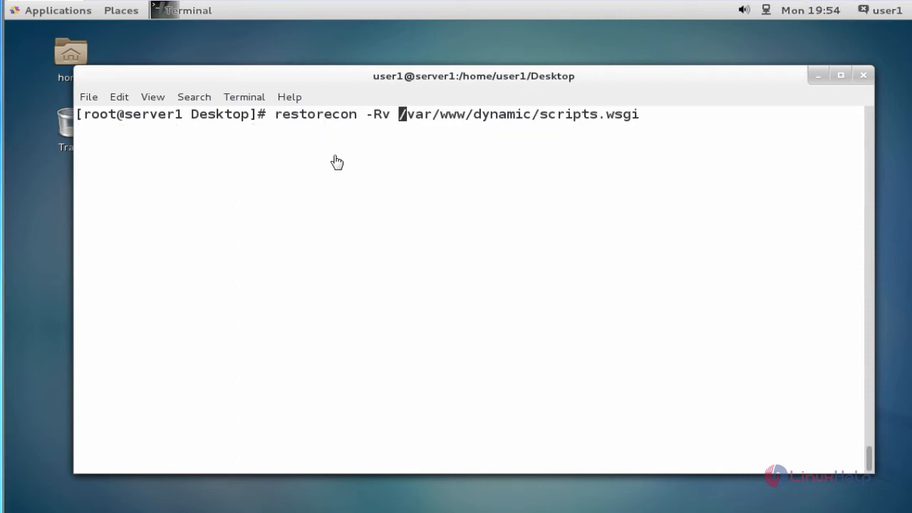
mouse_move(403, 144)
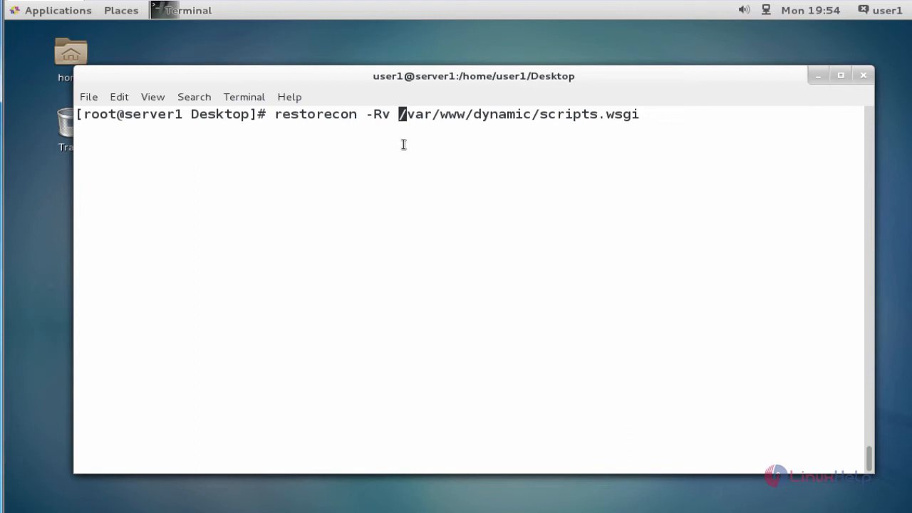
Run restorecon -Rv on /var/www/dynamic/scripts.wsgi to apply the new context.
key("Return")
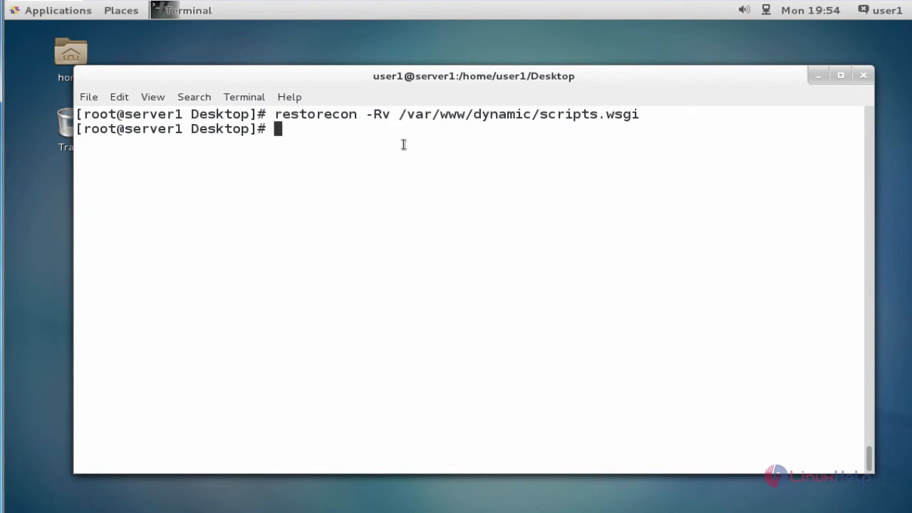
mouse_move(481, 162)
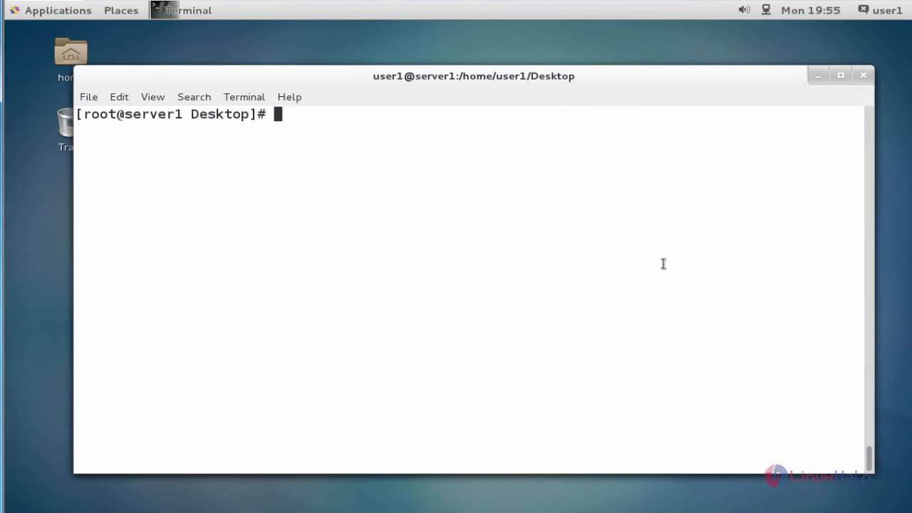
Open /etc/httpd/conf.d/wsgi.conf in vim.
type("vim")
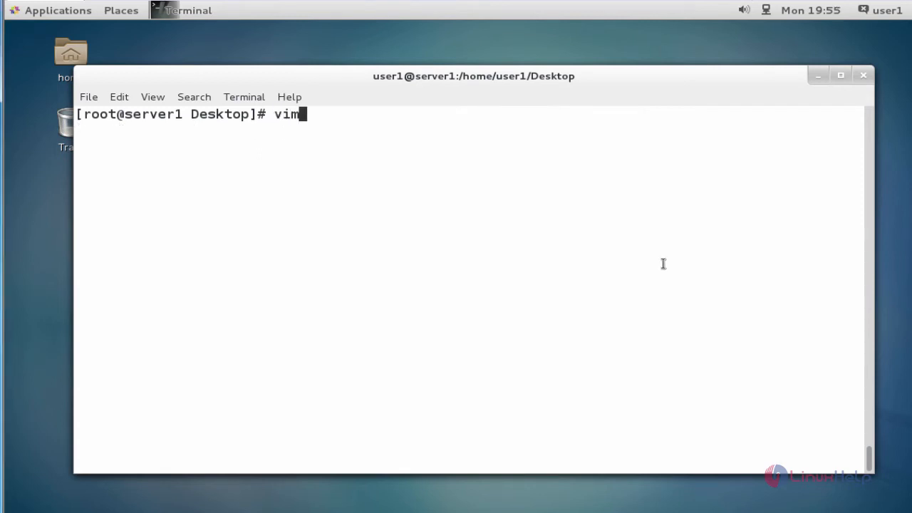
type("/etc/")
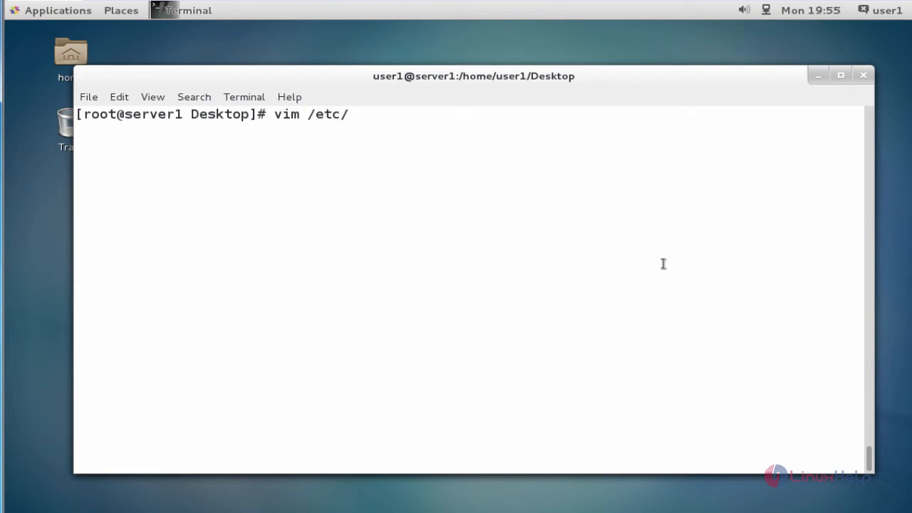
type("httpd/")
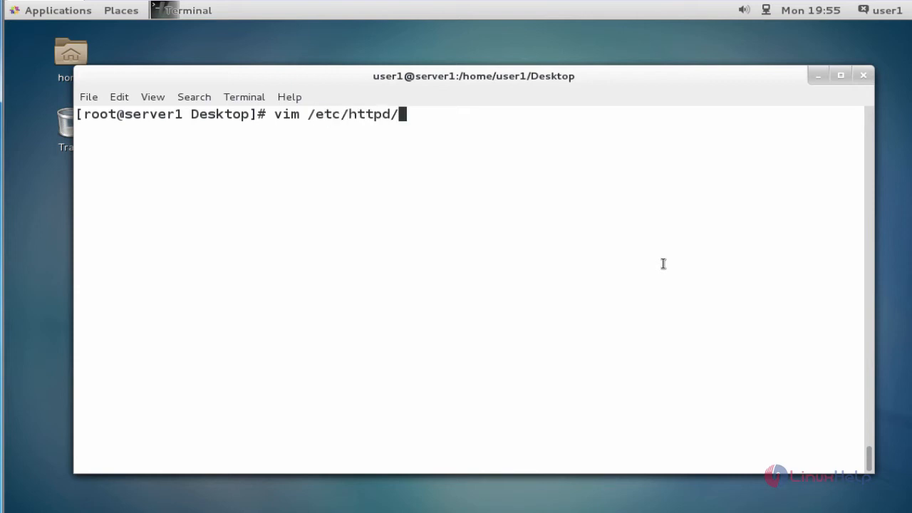
type("conf")
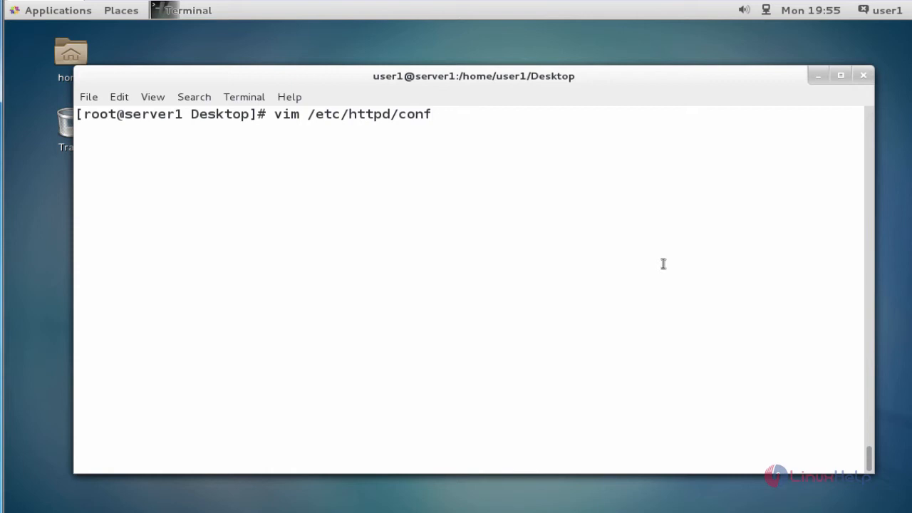
type(".d")
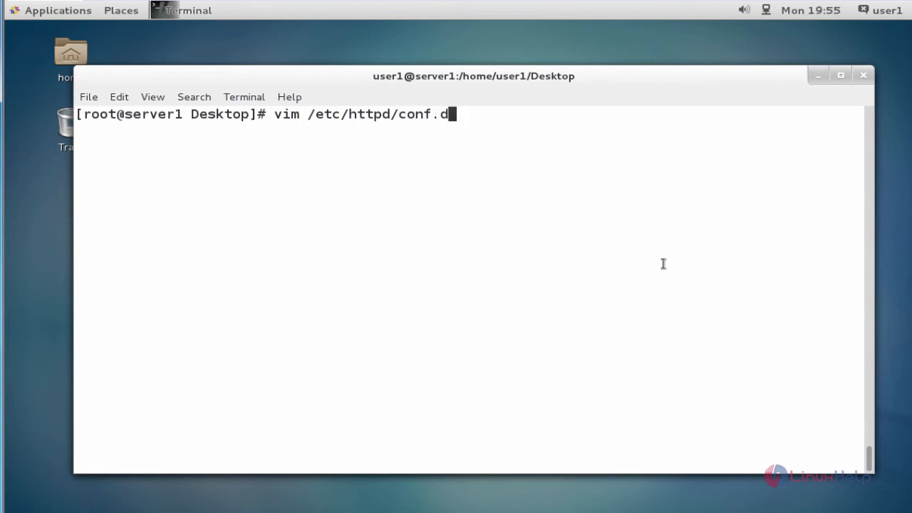
type("/")
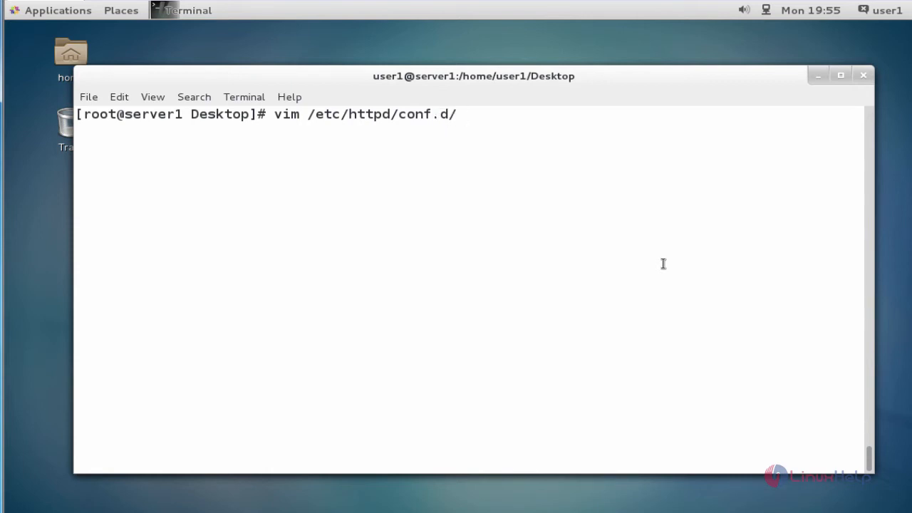
type("ws")
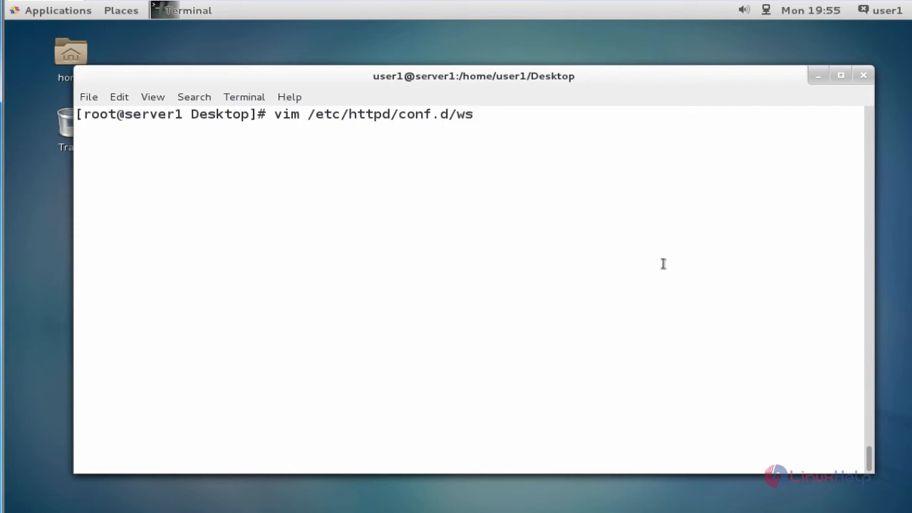
type("gi.conf")
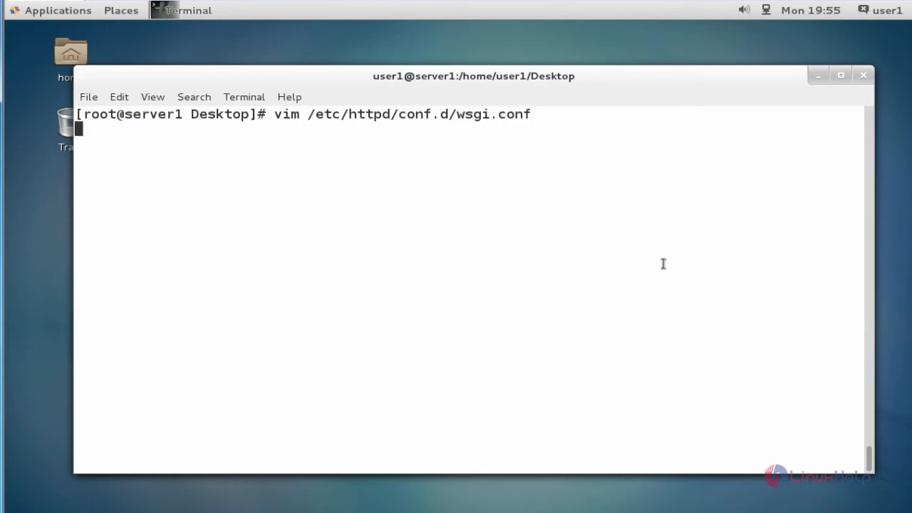
key("Return")
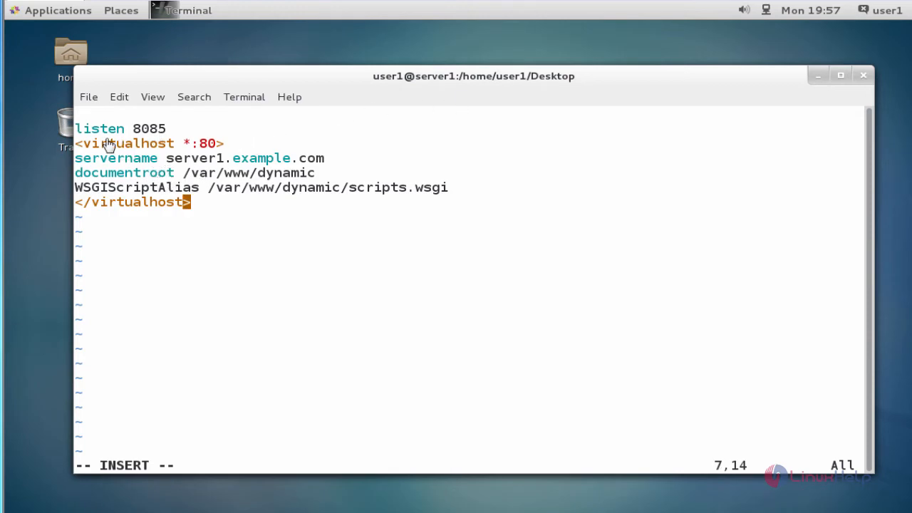
mouse_move(155, 140)
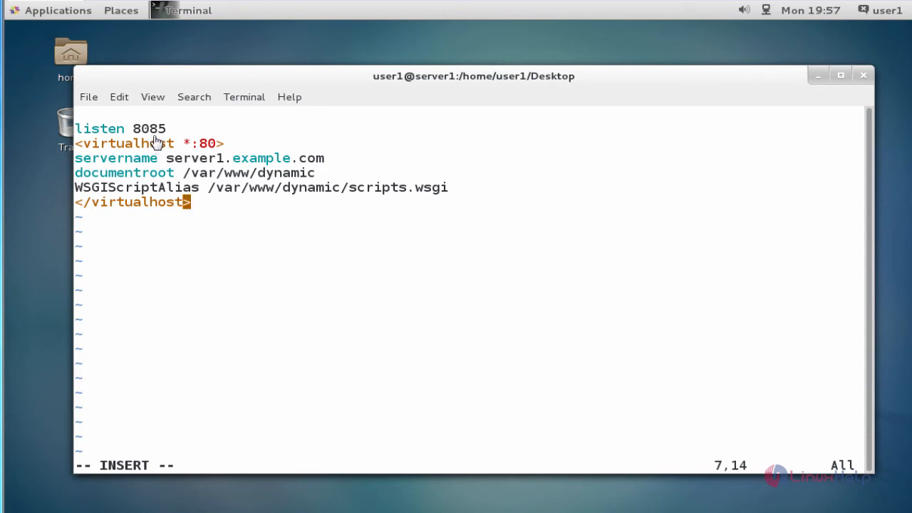
mouse_move(146, 158)
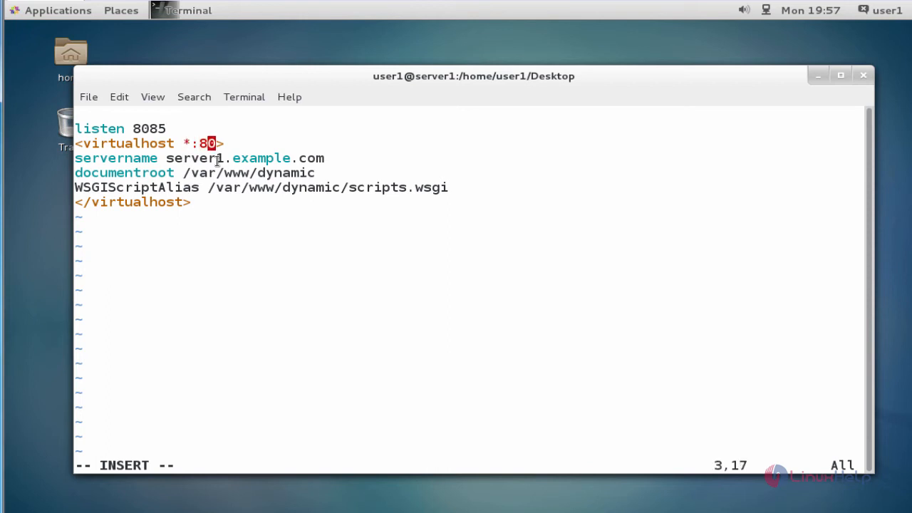
Change the virtualhost to *:8085, alias / to scripts.wsgi in WSGIScriptAlias, and save with :wq.
type("85")
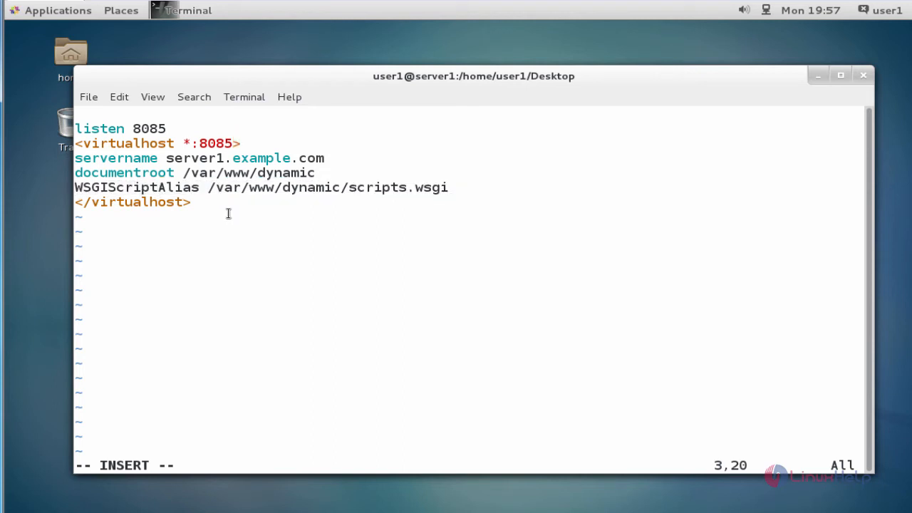
left_click(227, 187)
type(" /")
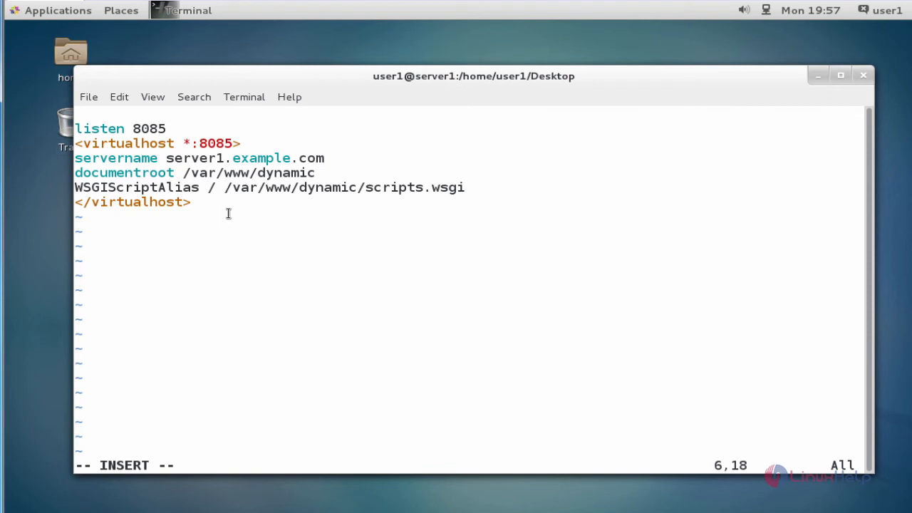
key("Right")
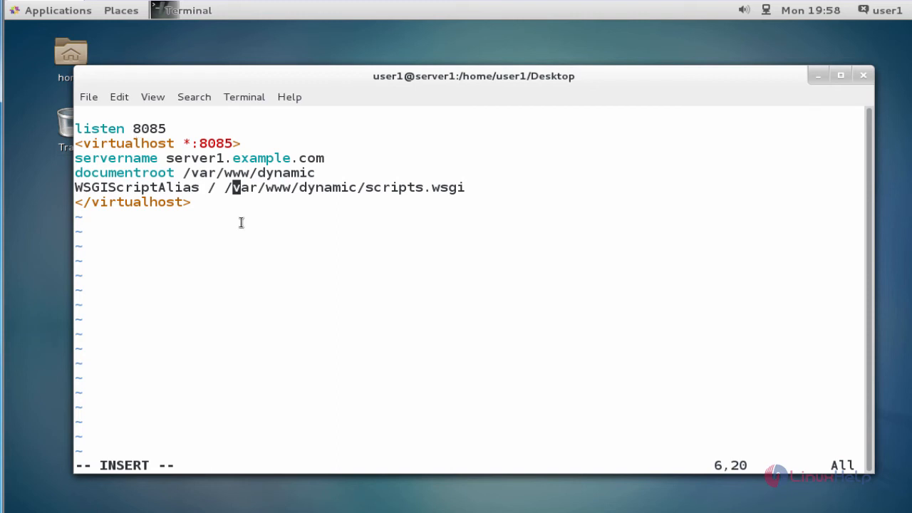
key("Escape")
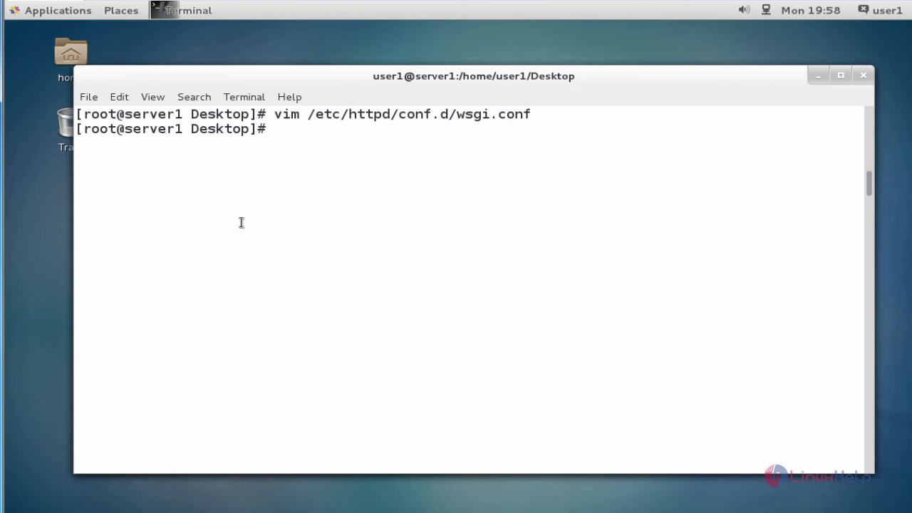
Add TCP port 8085 as http_port_t with 'semanage port -a -t http_port_t -p tcp 8085'.
type("sem")
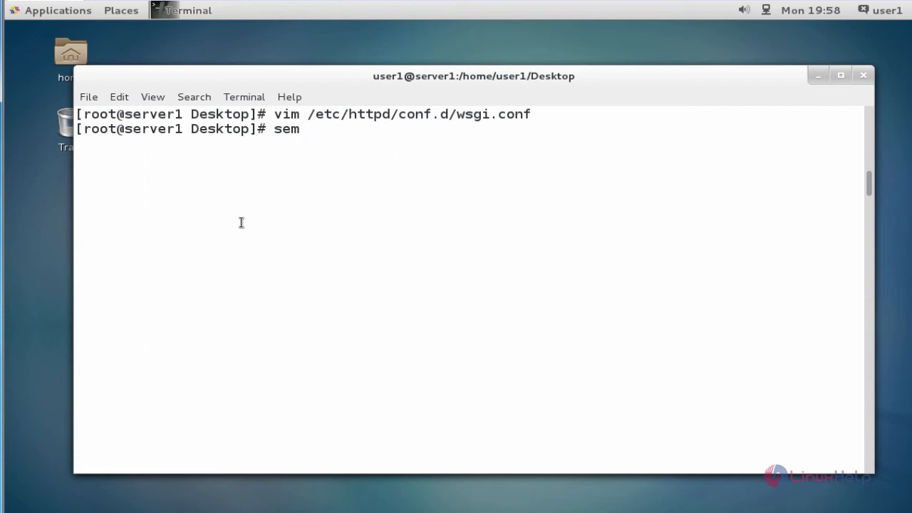
type("anage")
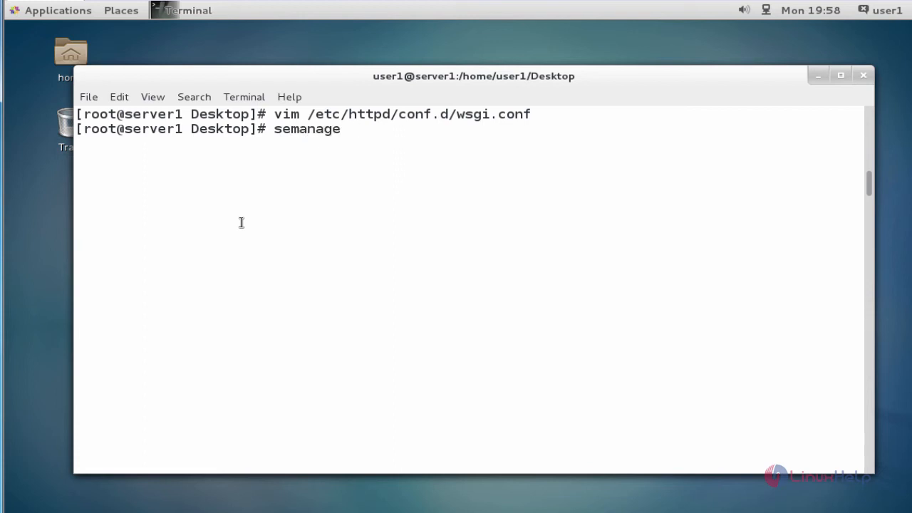
type("port")
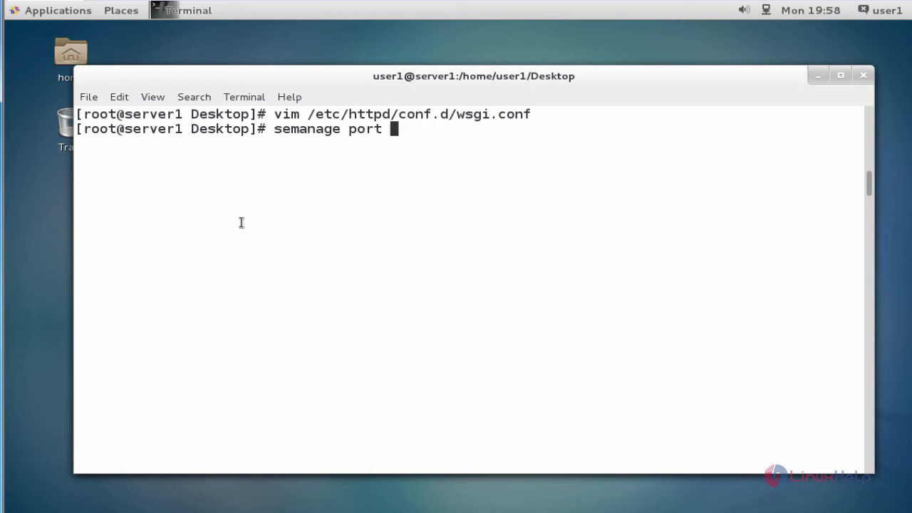
type("-a -t")
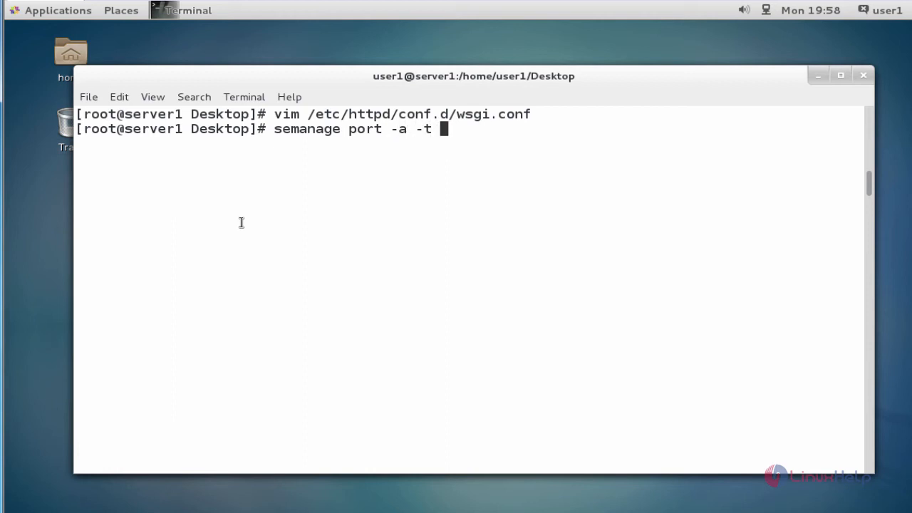
type("http")
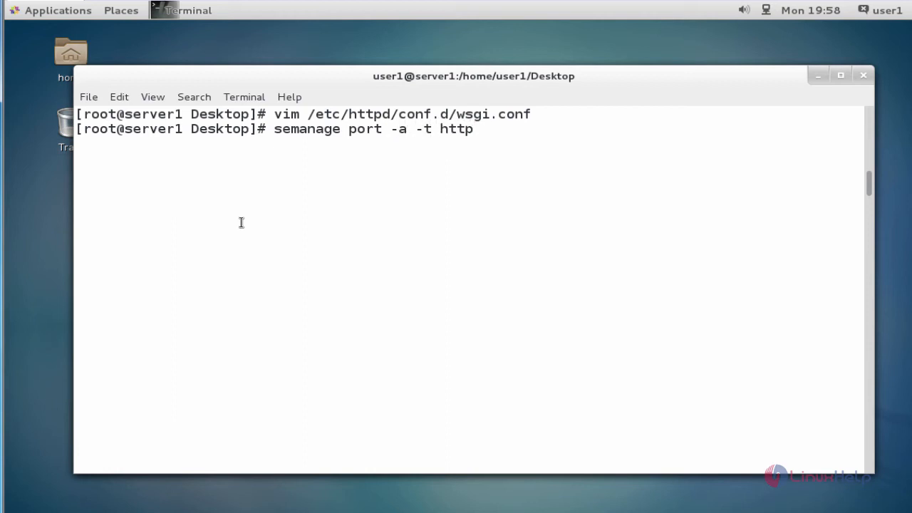
type("_port")
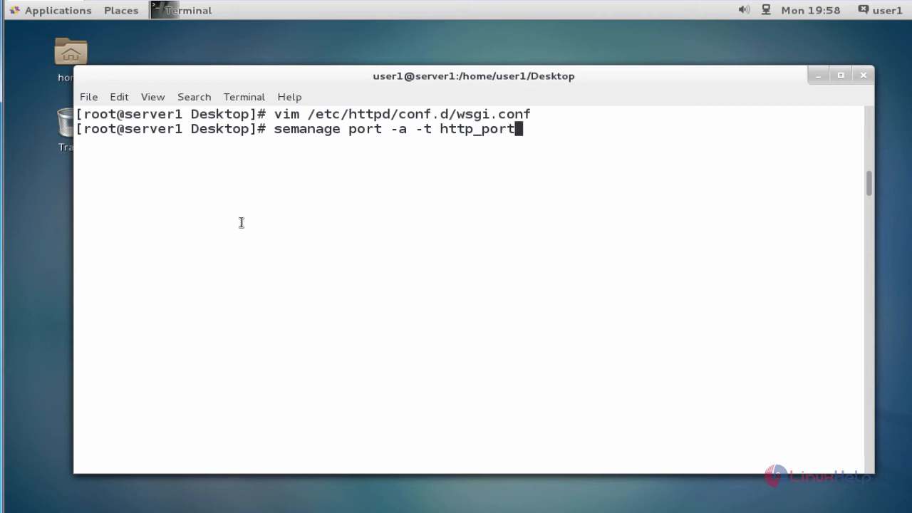
type("t")
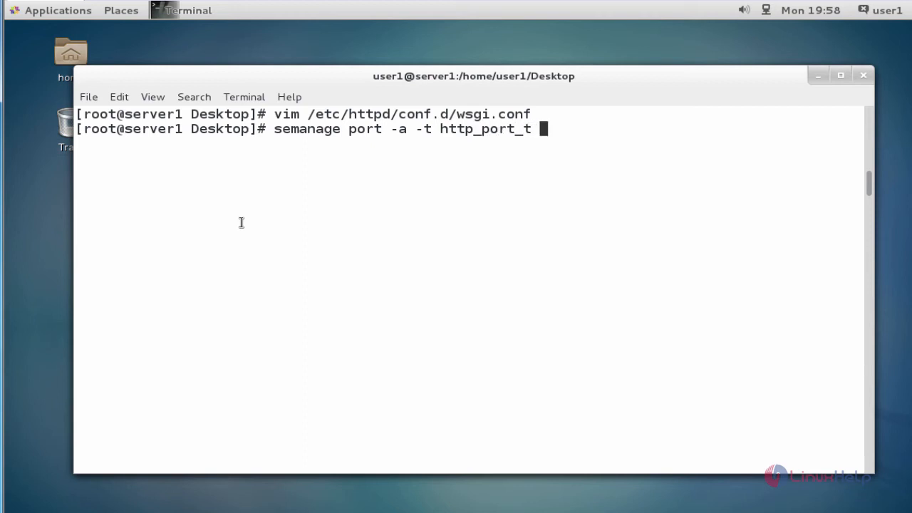
type("-p")
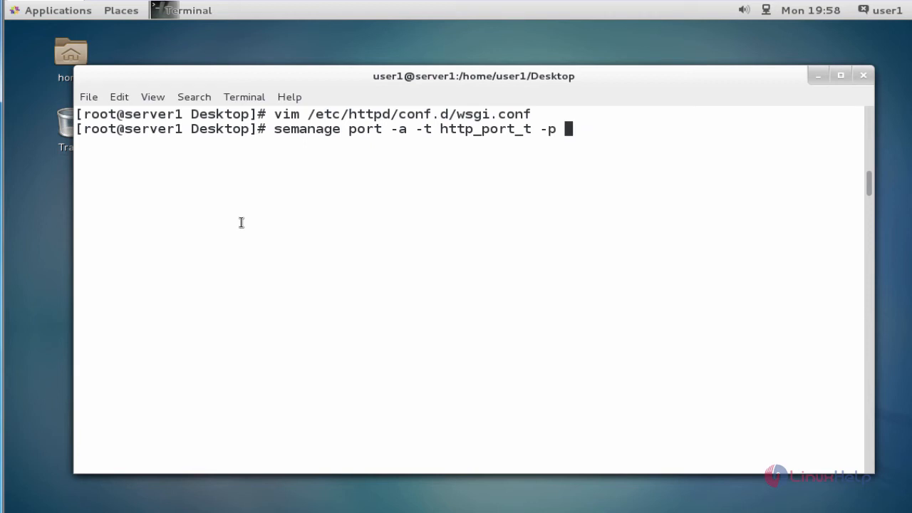
type("tcp")
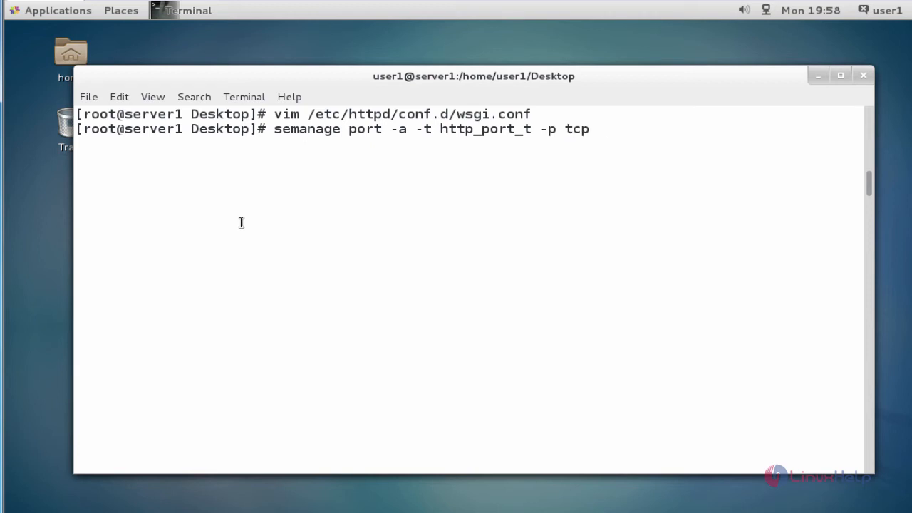
type("8085")
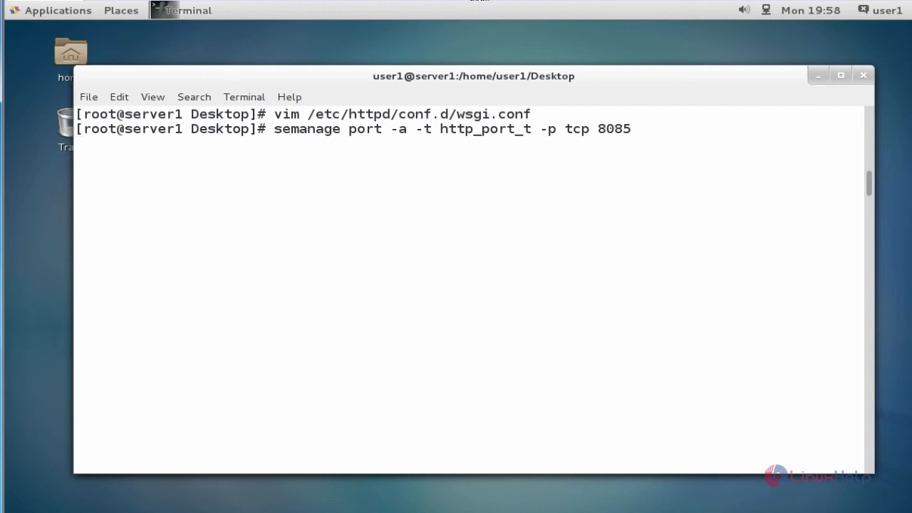
key("Return")
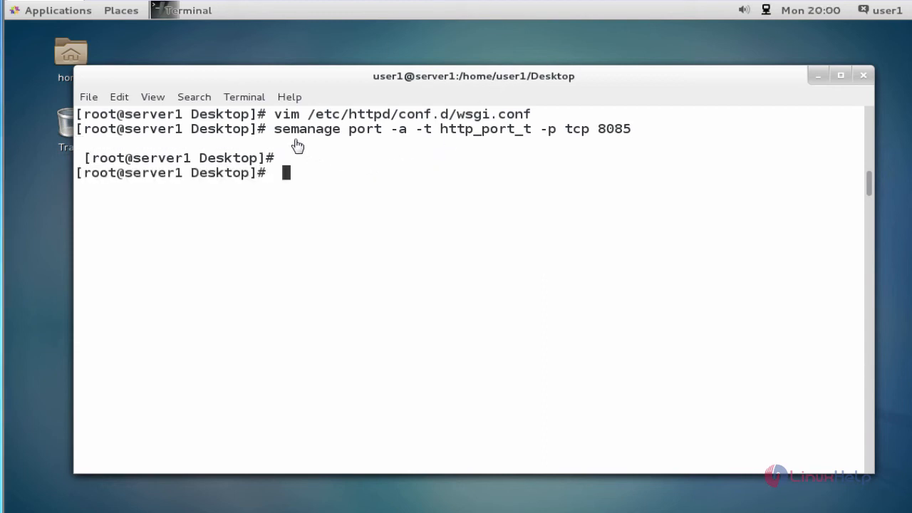
mouse_move(538, 214)
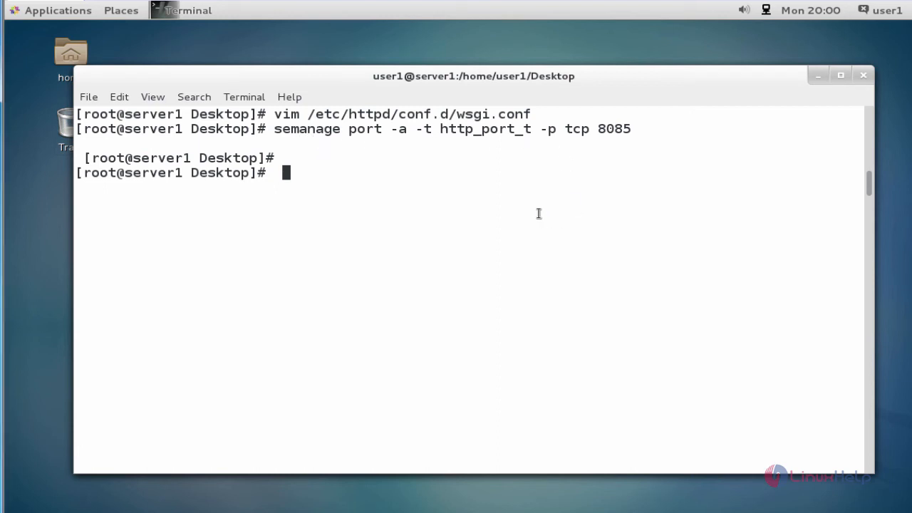
type("fir")
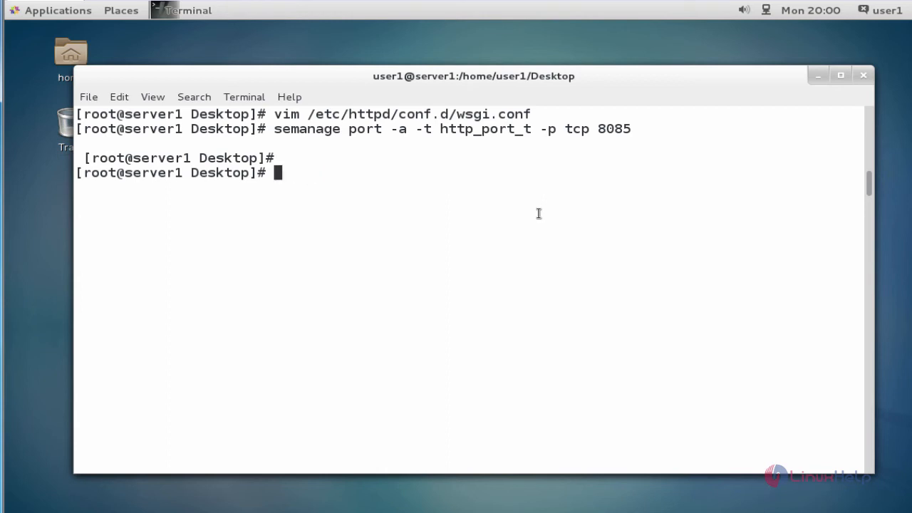
Permanently open port 8085/tcp with 'firewall-cmd --permanent --add-port=8085/tcp'.
type("firewa")
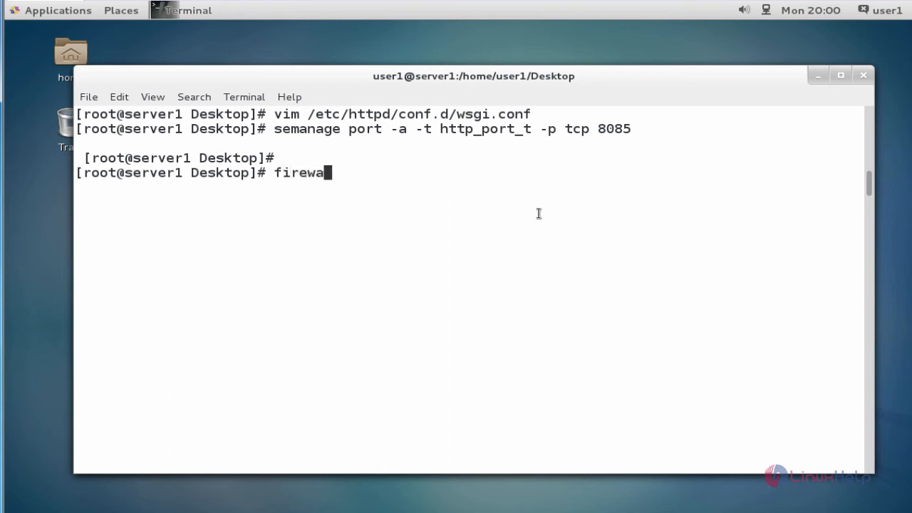
type("ll-cmd")
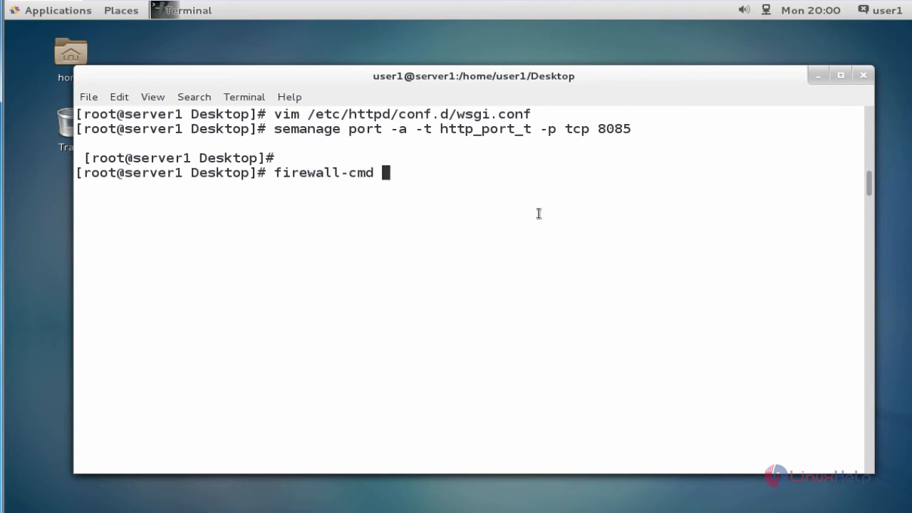
type("--per")
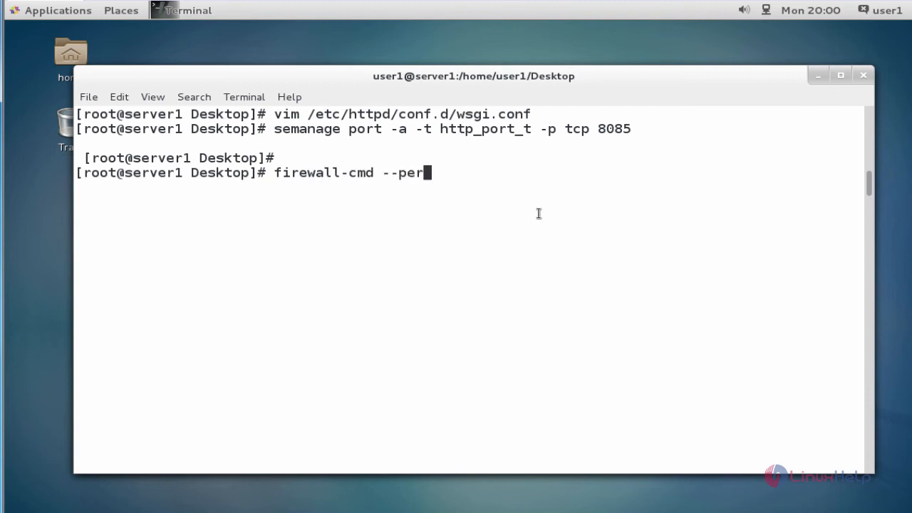
type("manent --ads")
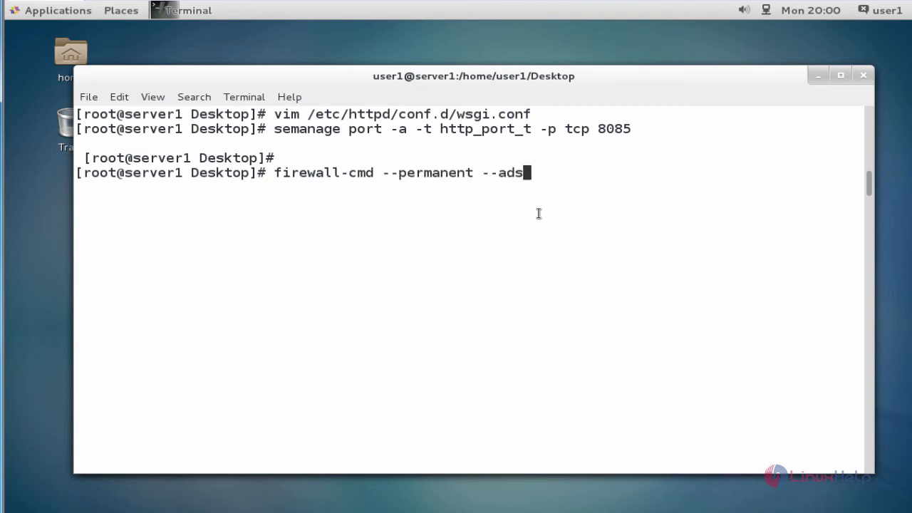
key("BackSpace")
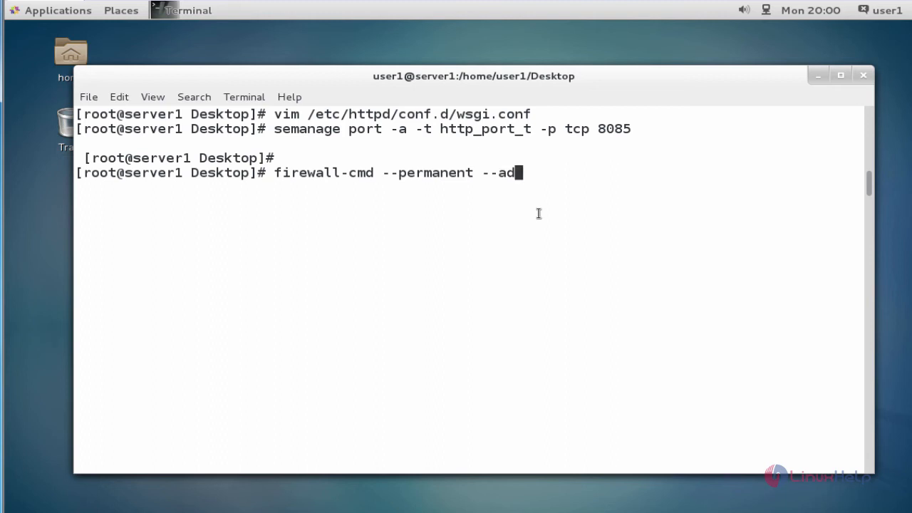
type("d-")
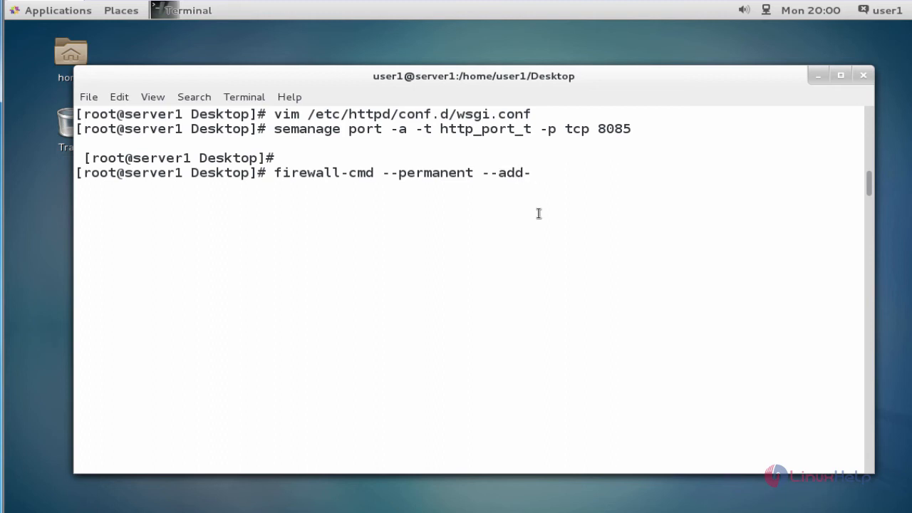
type("port=")
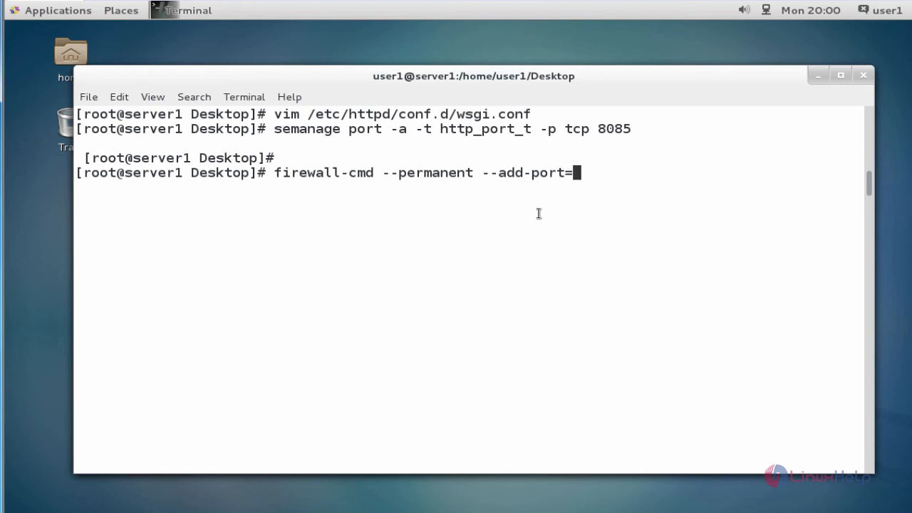
type("808")
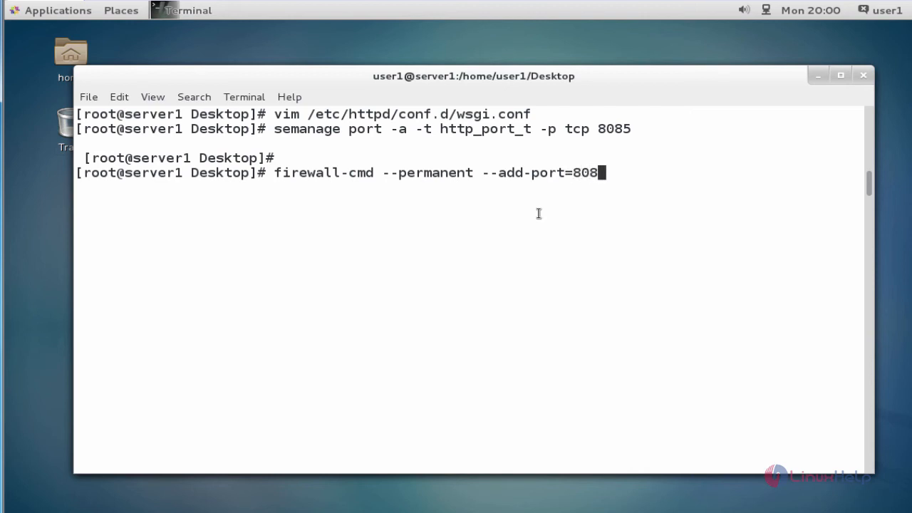
type("5/t")
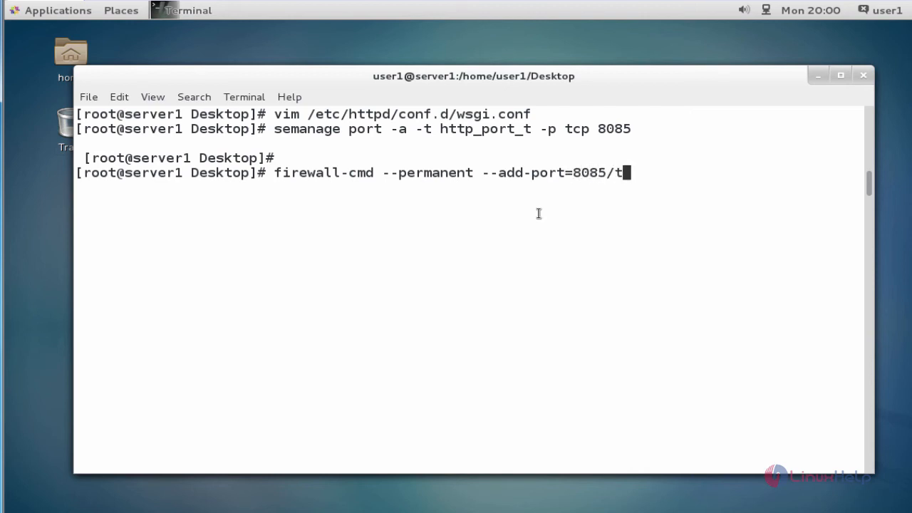
type("cp")
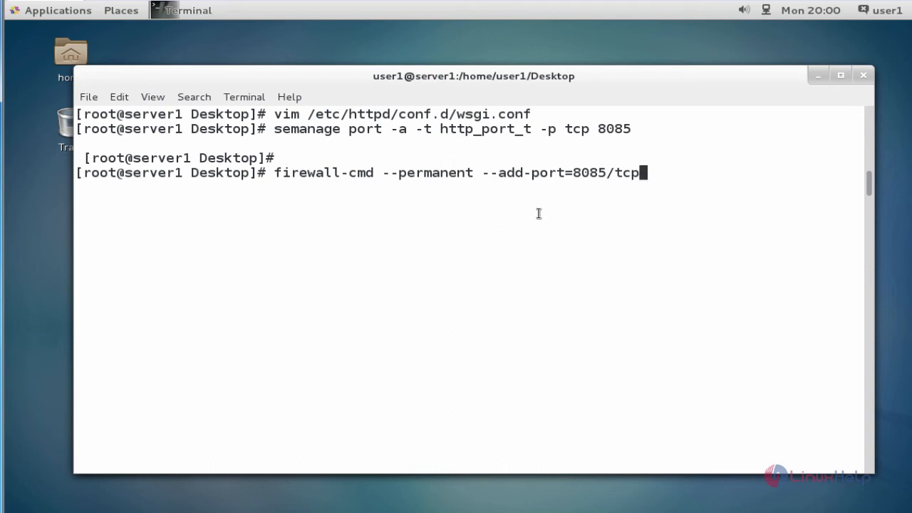
key("Return")
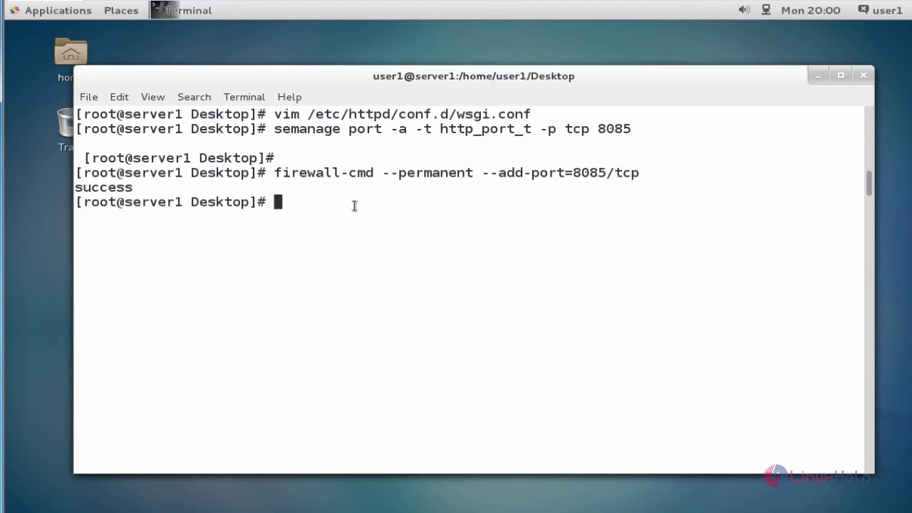
Reload the firewall with 'firewall-cmd --reload', dropping a mistyped --permanent option.
type("firewa")
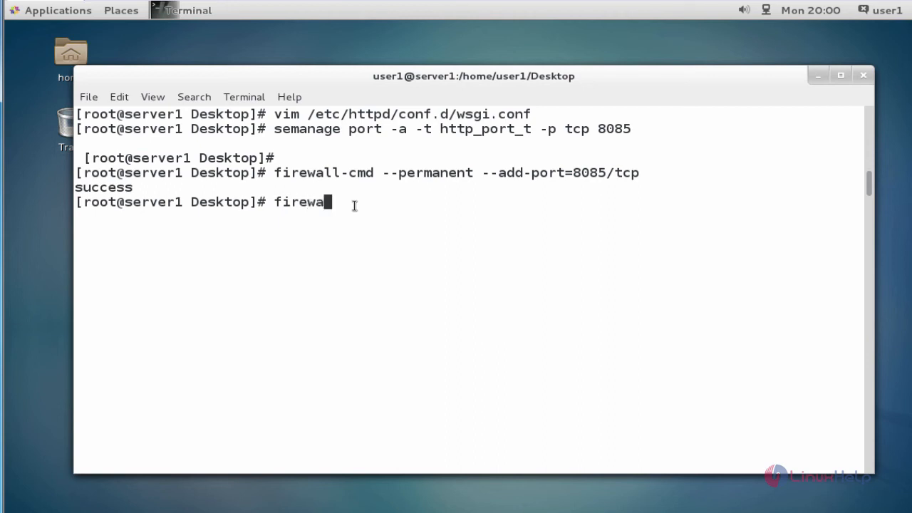
type("ll-cmd")
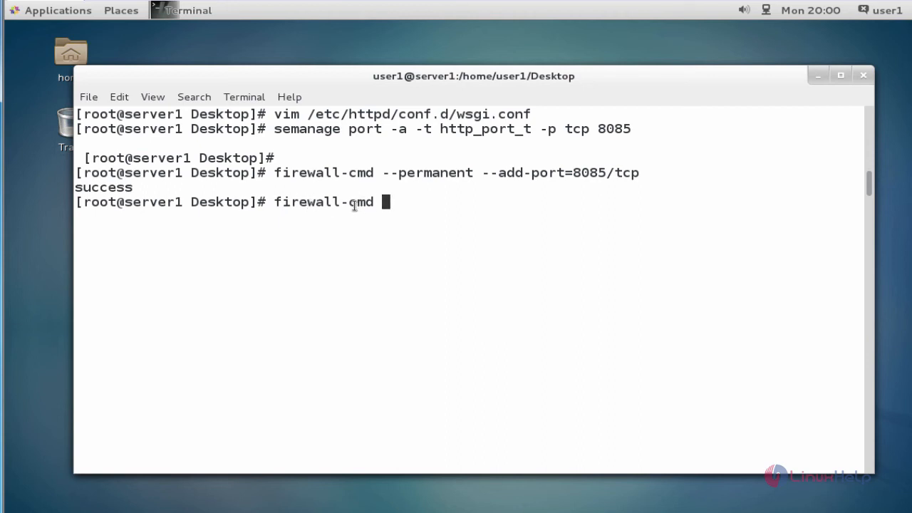
type("--permanent")
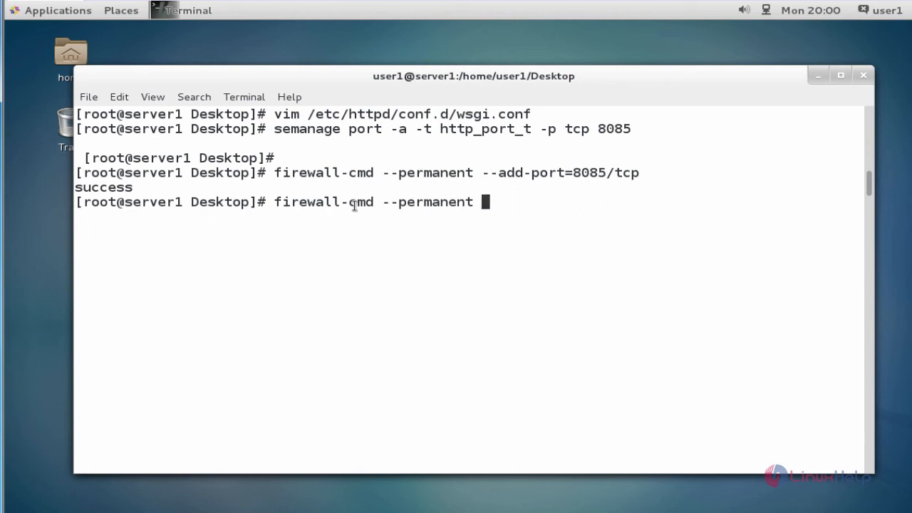
key("BackSpace")
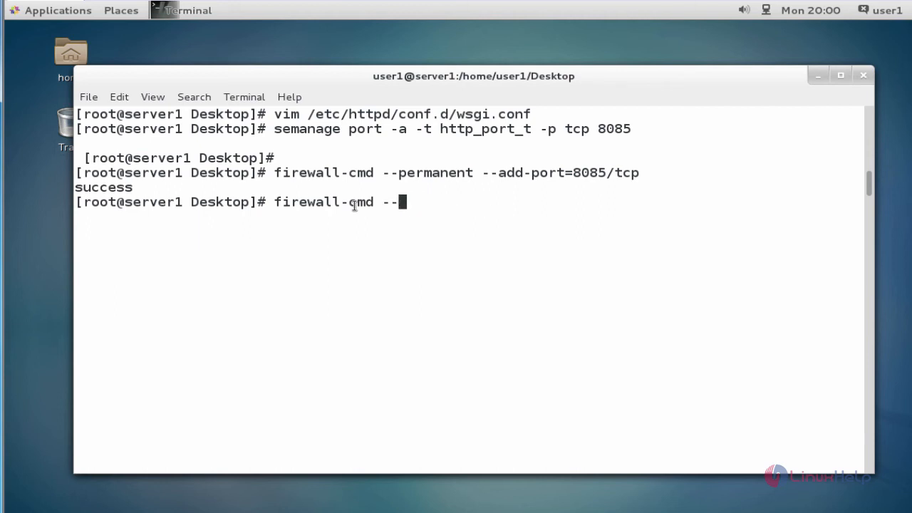
type("relo")
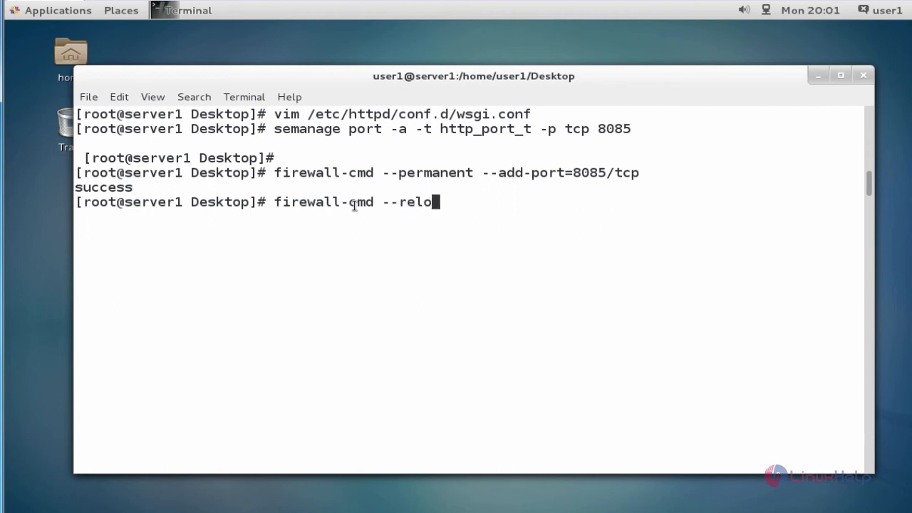
type("ad")
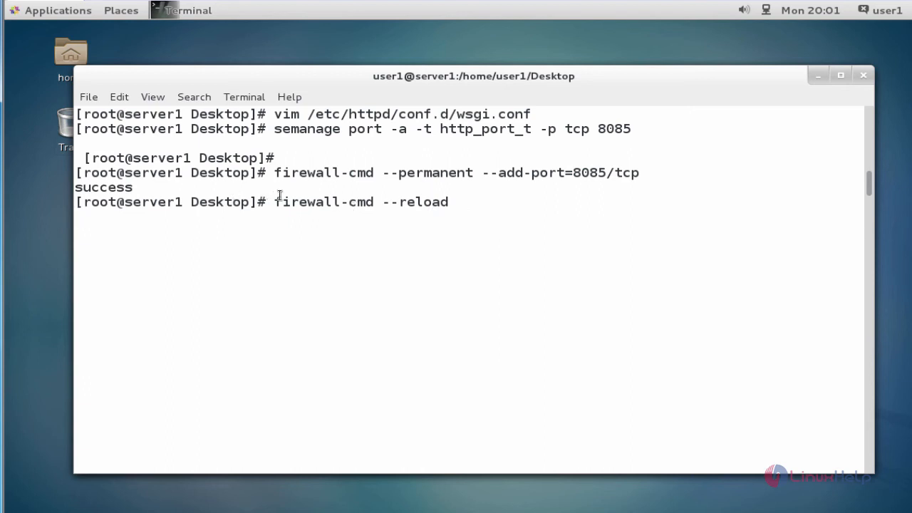
key("Return")
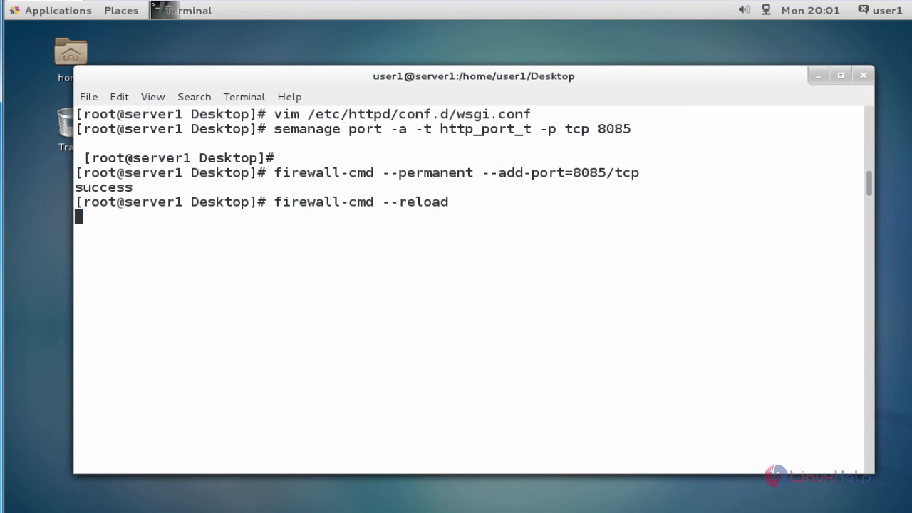
key("Return")
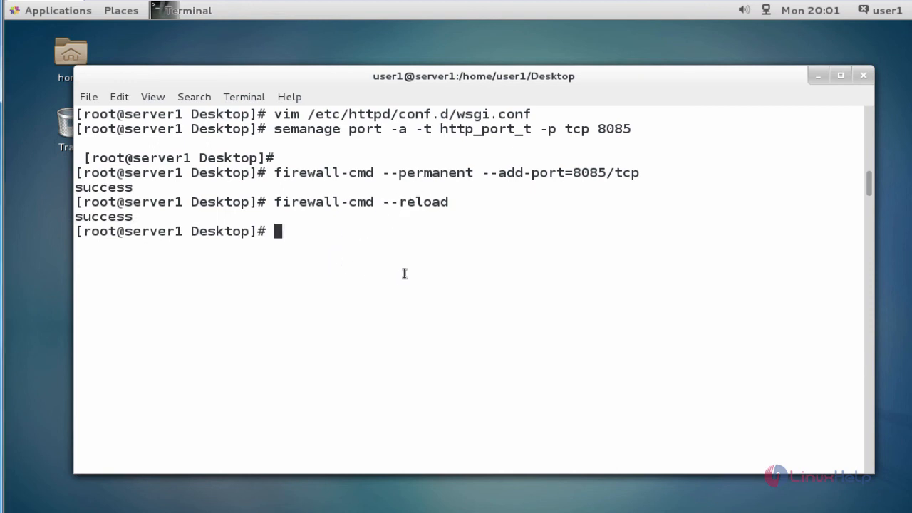
Check the Apache configuration with httpd -t and get Syntax OK.
type("http")
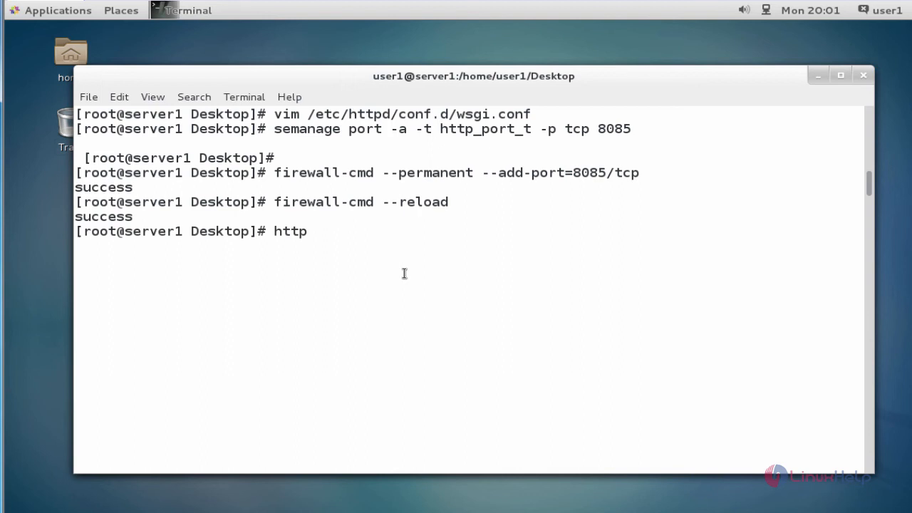
type("d -")
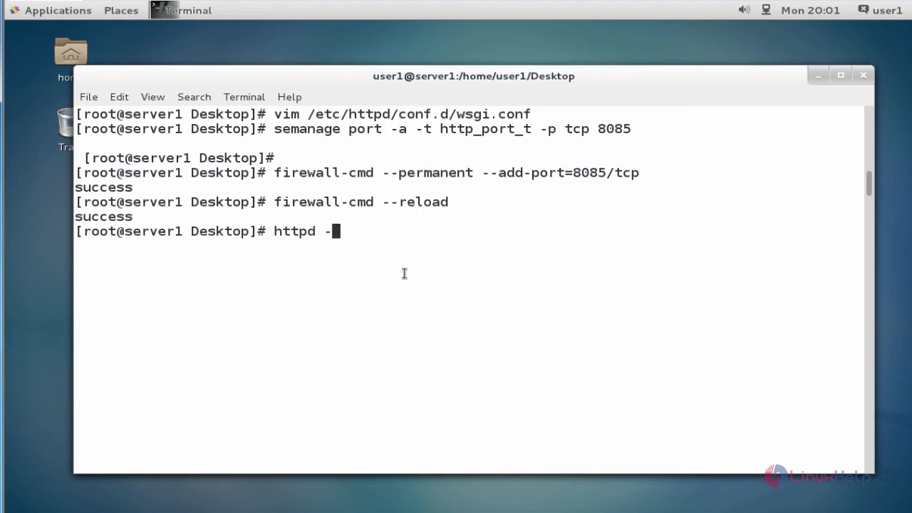
key("Return")
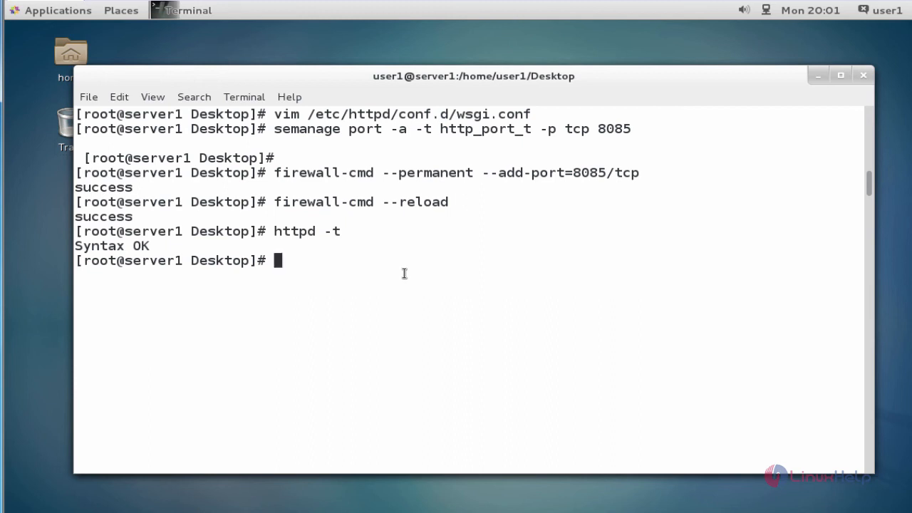
Restart the Apache web server with systemctl restart httpd.service.
type("systemctl")
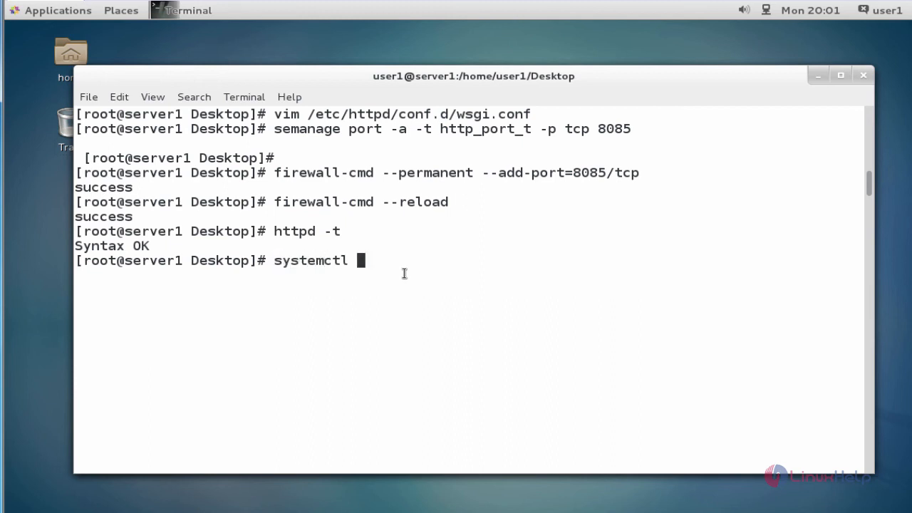
type("restart")
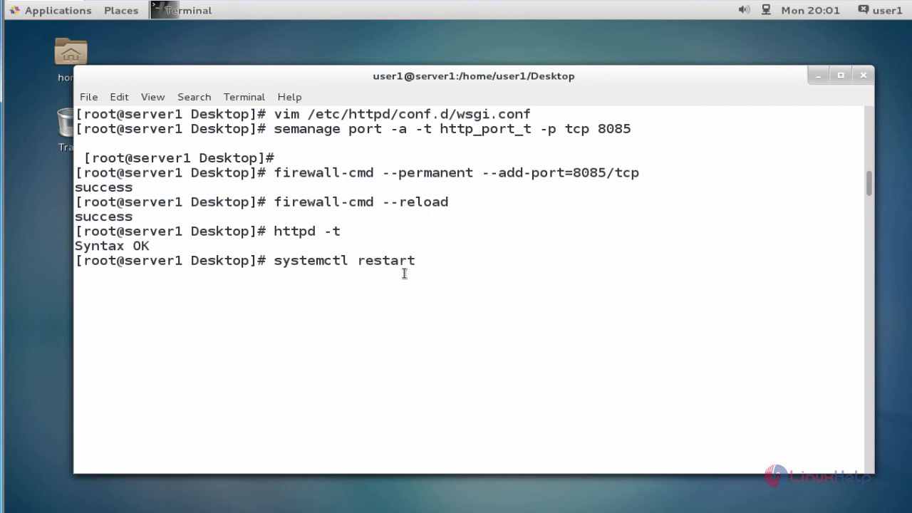
type("htt")
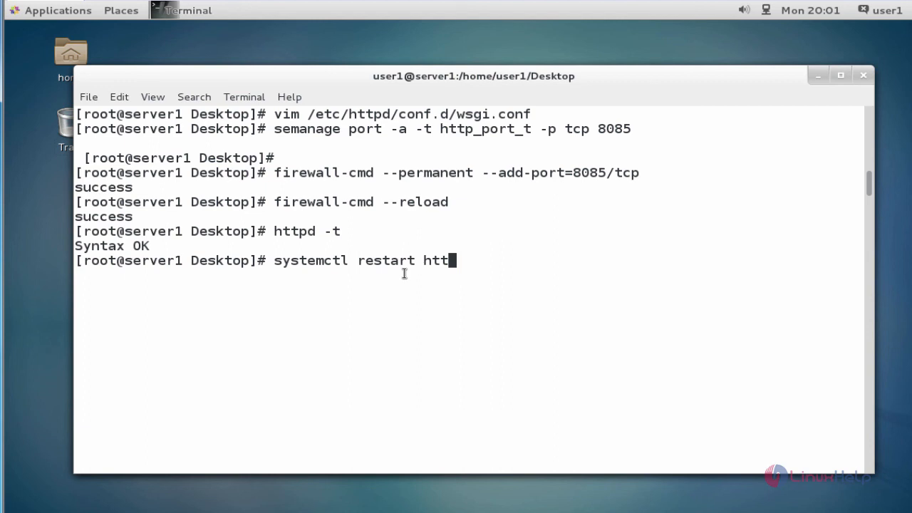
type("pd.service p")
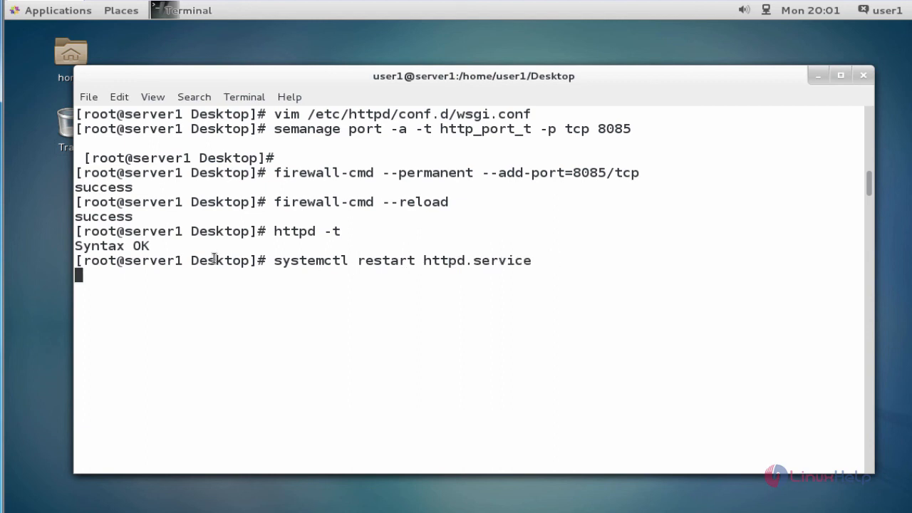
key("Return")
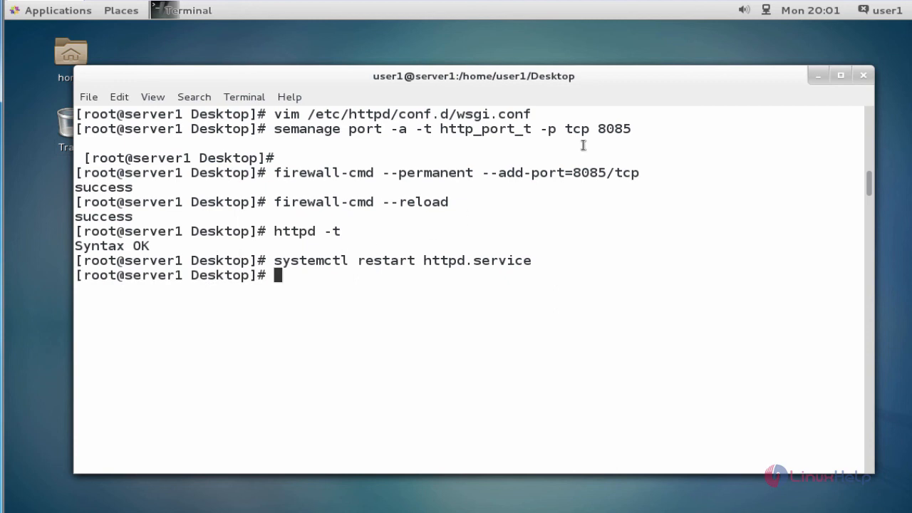
mouse_move(617, 59)
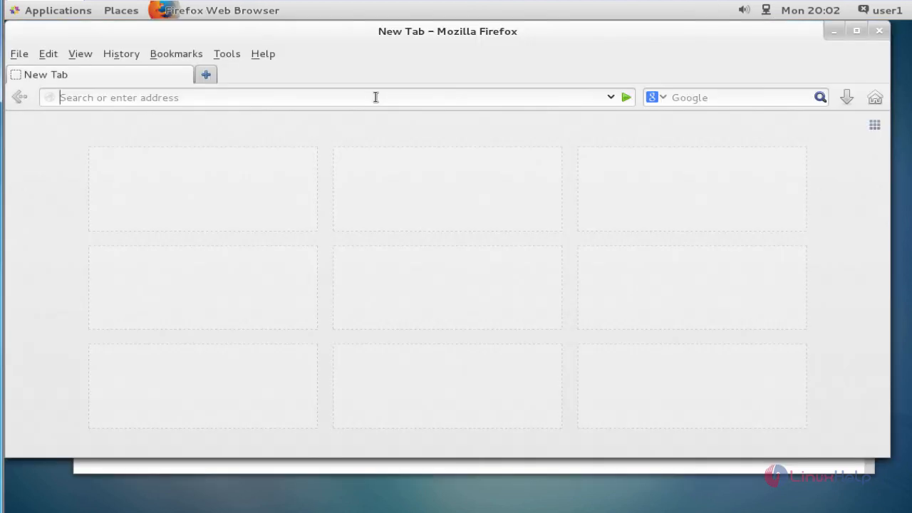
Load server1.example.com:8085 to display the WSGI Hello World! page.
type("serve")
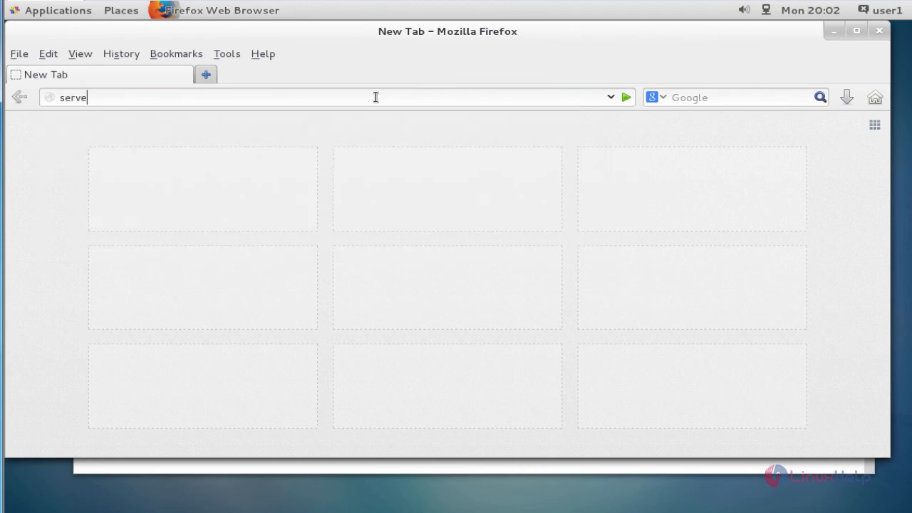
type("r1.exa")
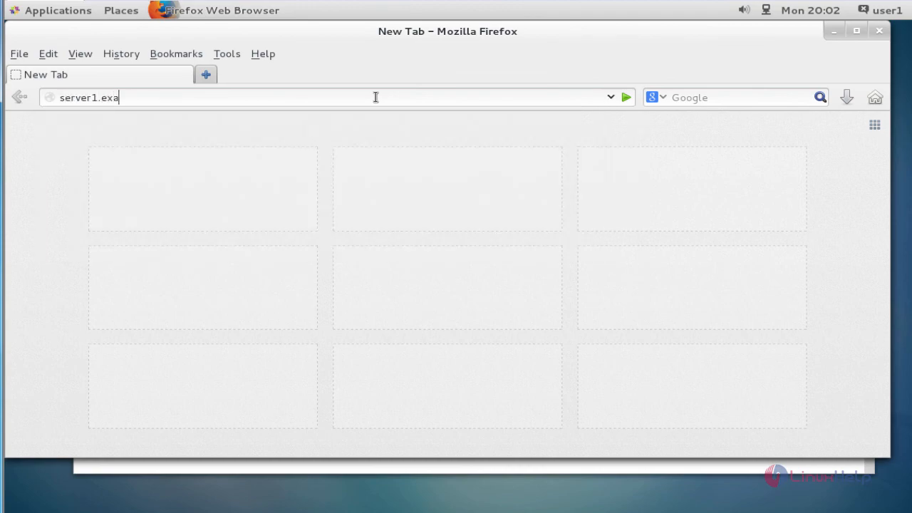
type("mple.com")
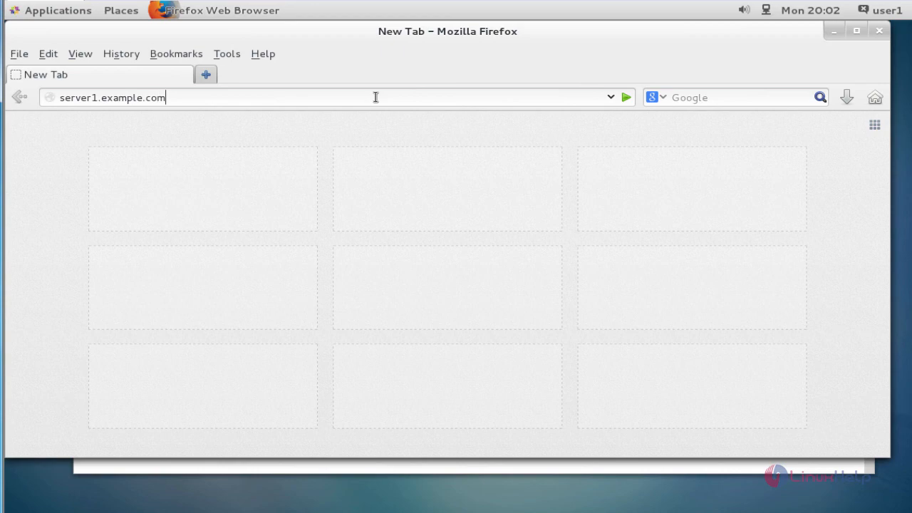
type(":80")
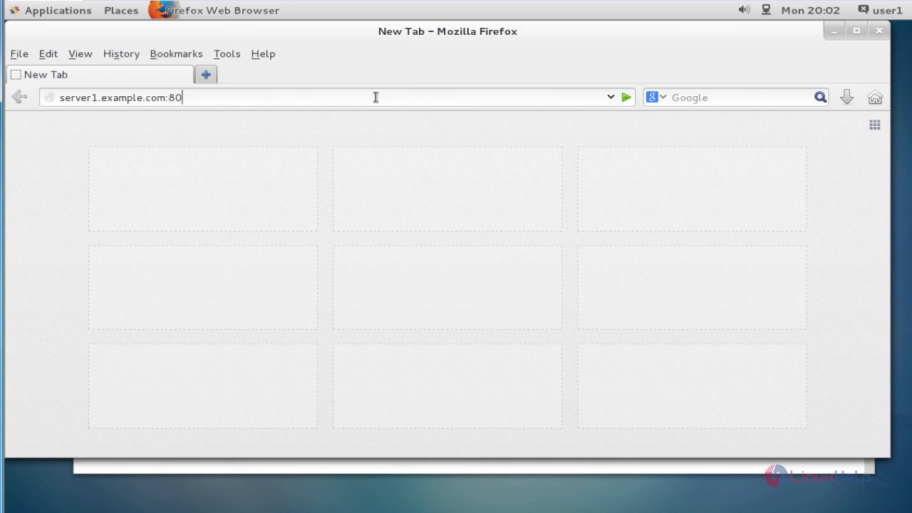
type("85")
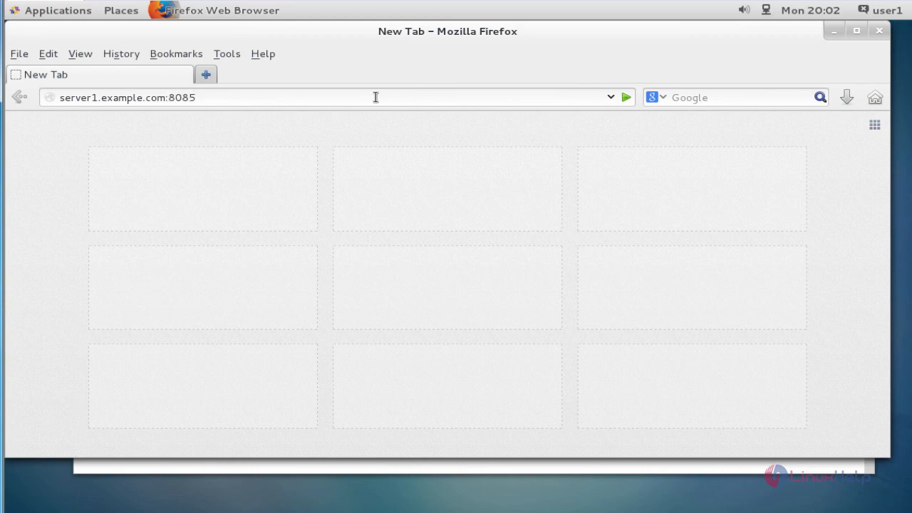
key("Return")
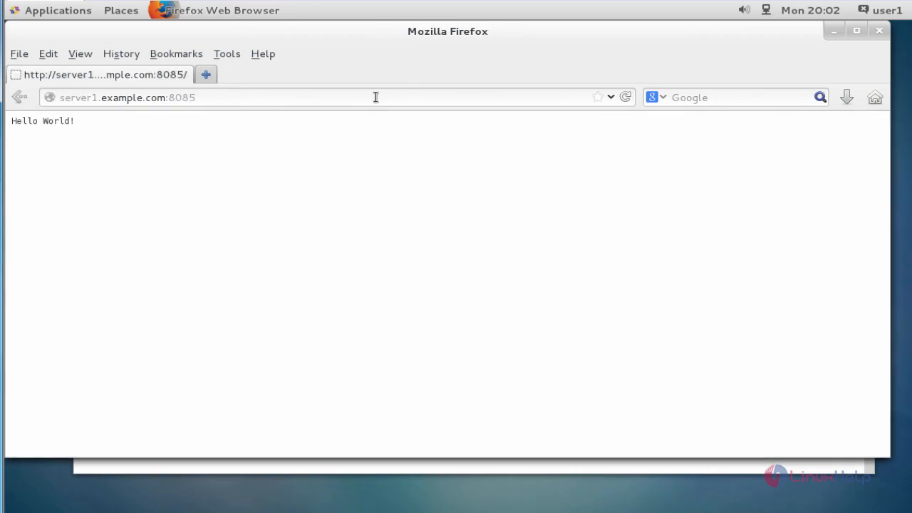
mouse_move(44, 134)
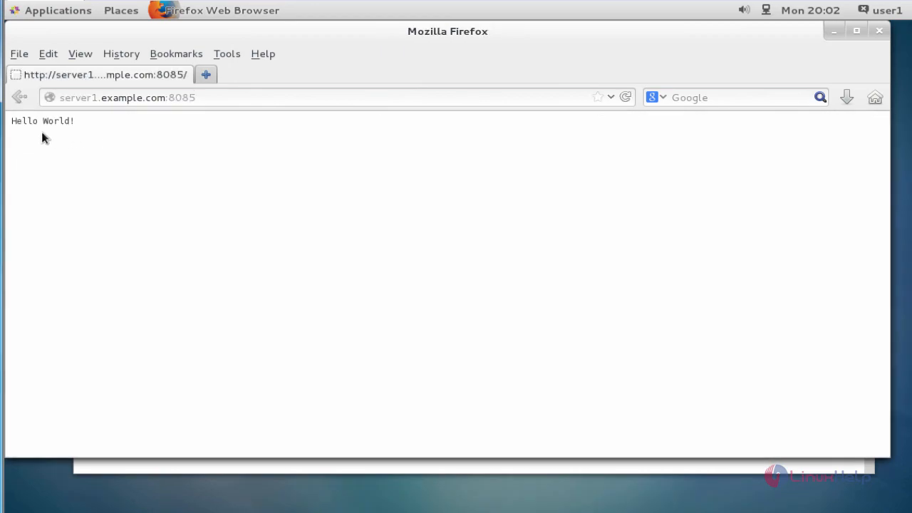
mouse_move(80, 134)
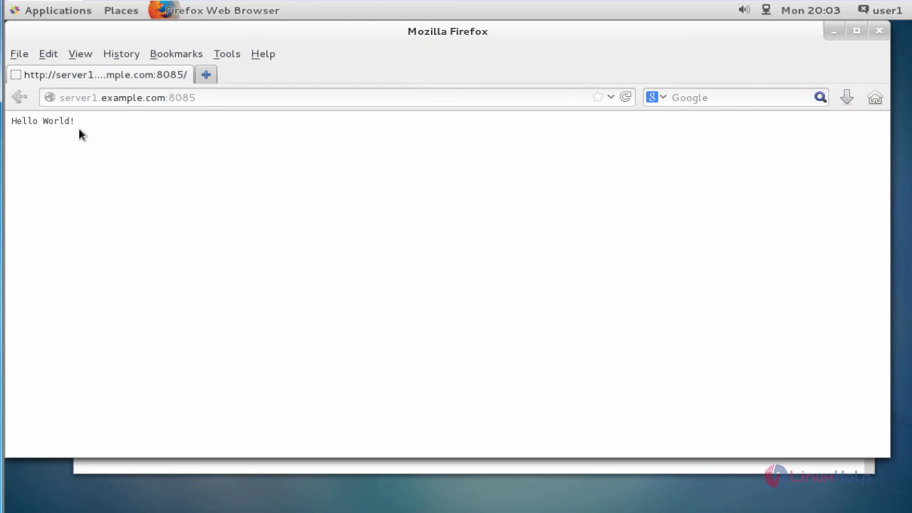
mouse_move(205, 74)
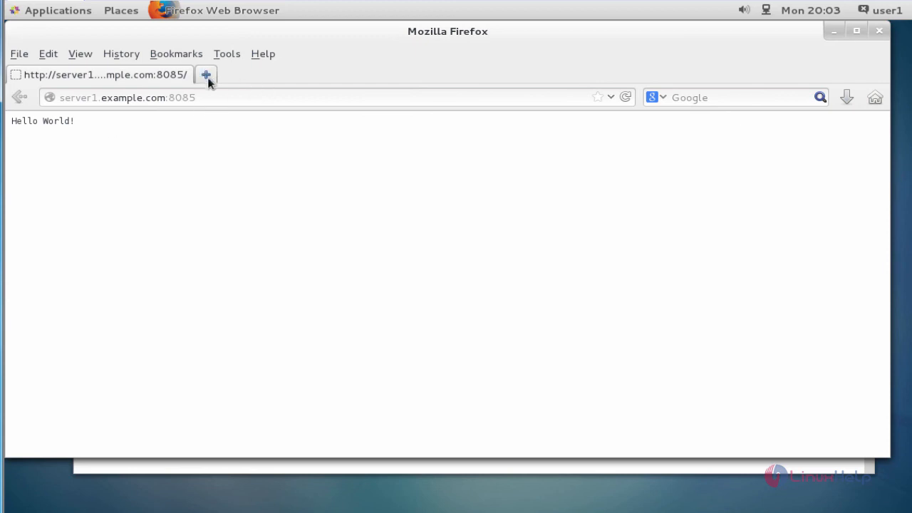
Open the default Apache test page at server1.example.com in a new tab and look it over.
left_click(207, 74)
type("server1.example.com")
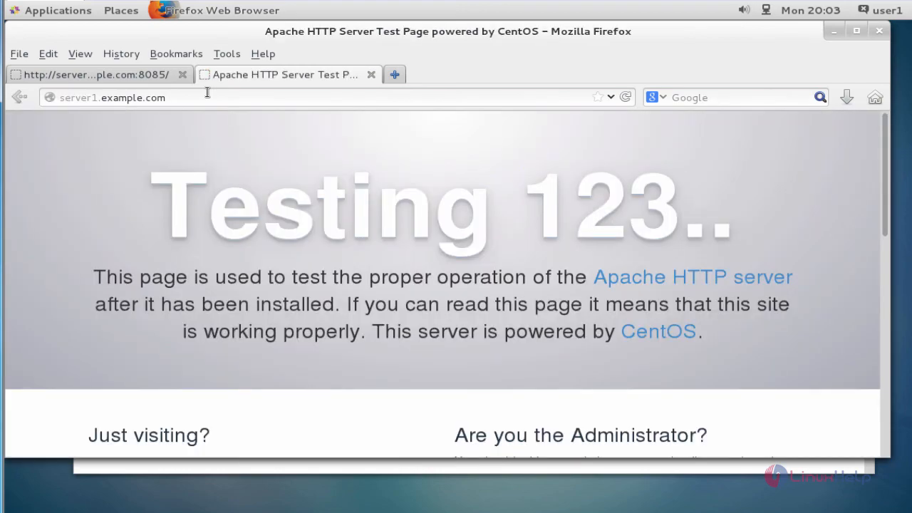
mouse_move(228, 148)
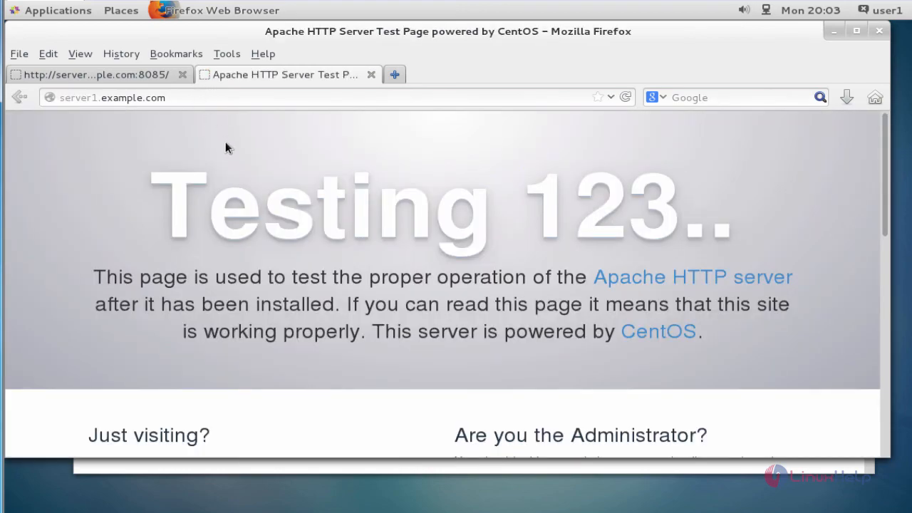
scroll("down", 3)
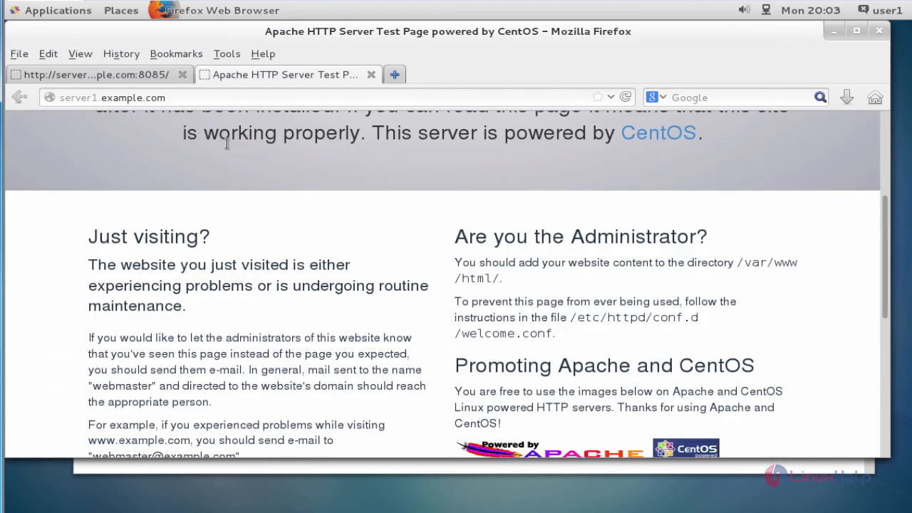
scroll("up", 3)
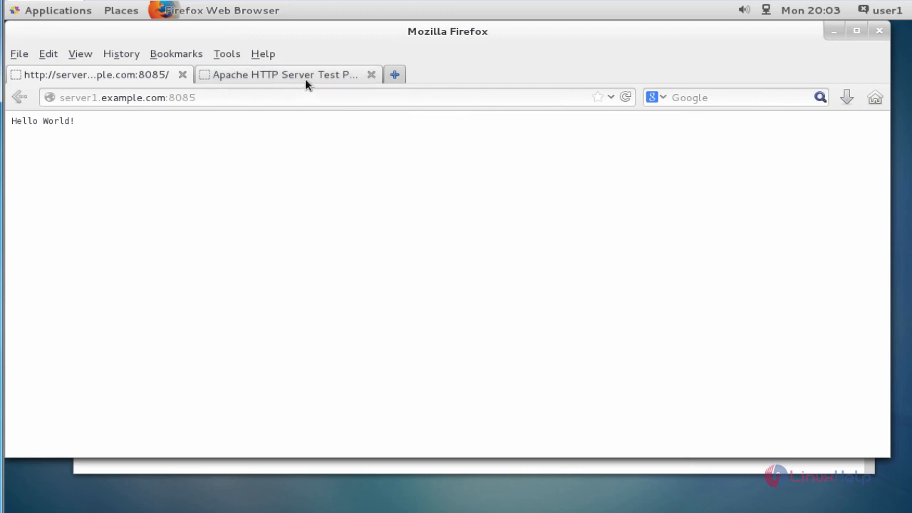
mouse_move(285, 74)
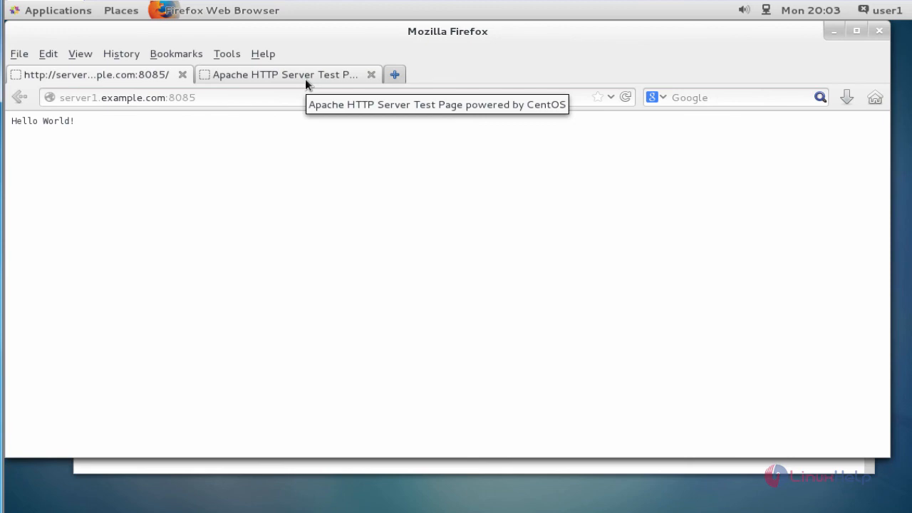